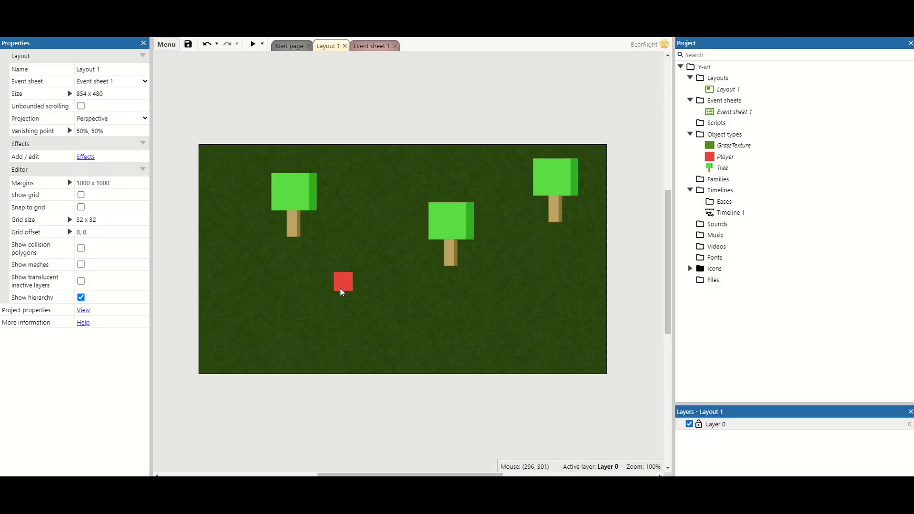
Create a new Sprite object type named Rock and insert it into Layout 1
click(343, 282)
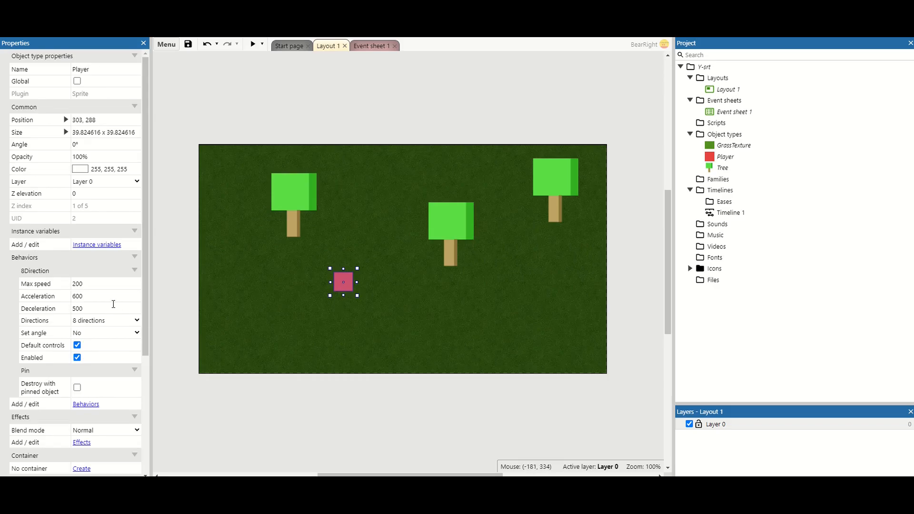
mouse_move(361, 121)
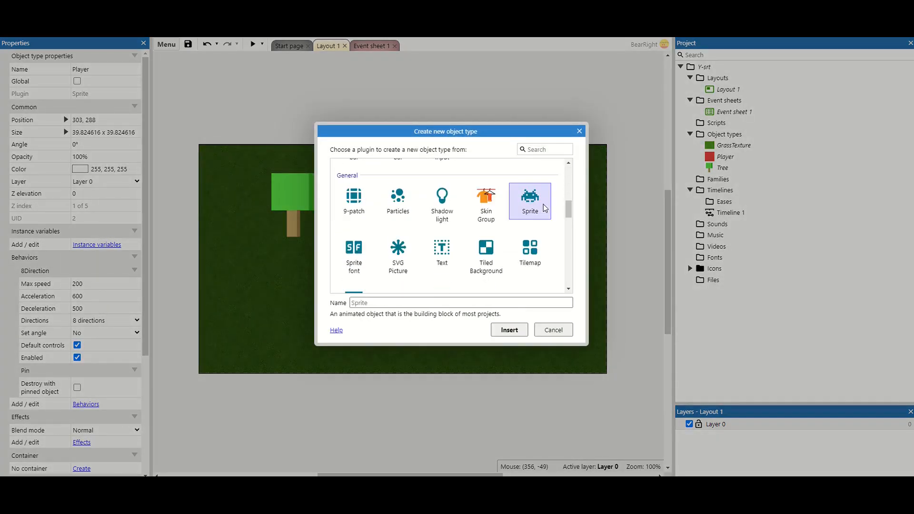
text(Ro)
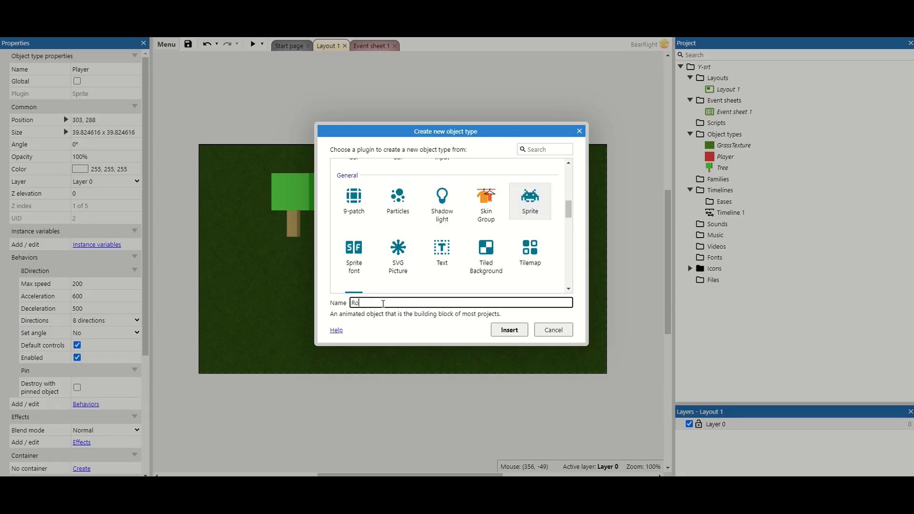
click(508, 330)
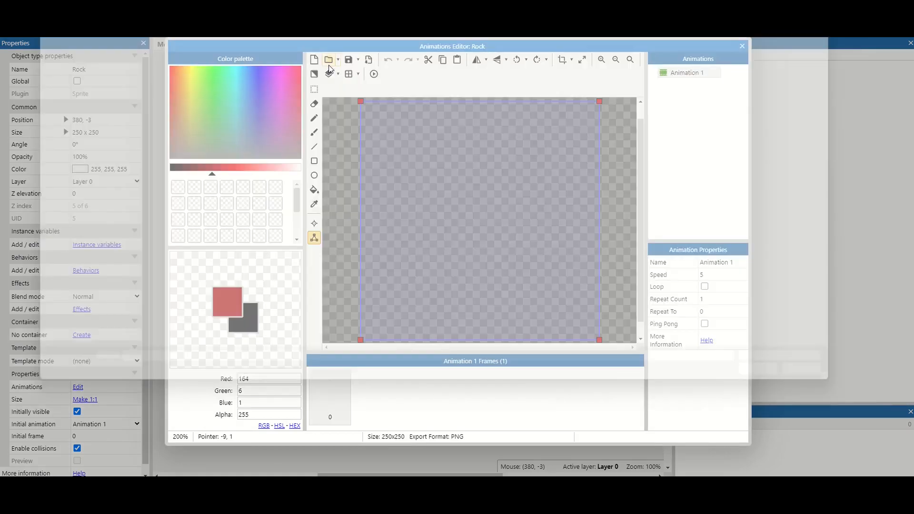
Load the grey rock image and reduce the collision box to the rock's lower part
click(330, 59)
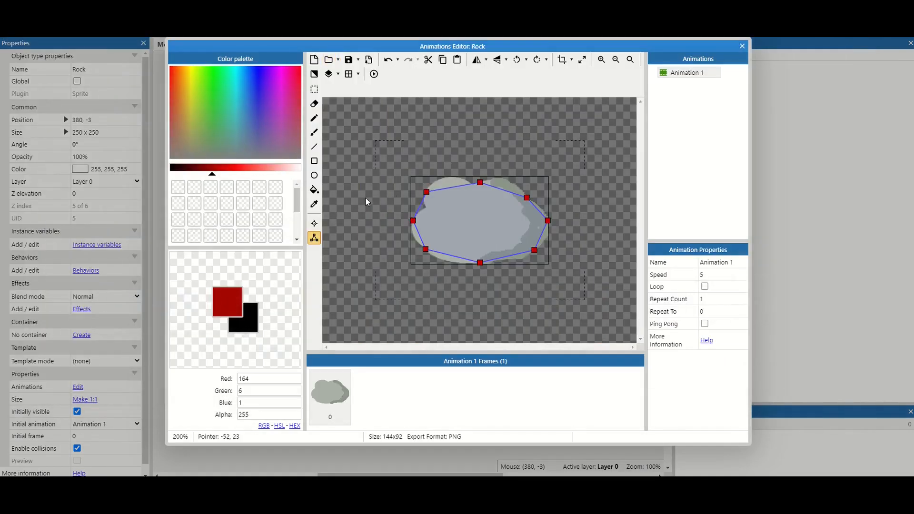
right_click(428, 192)
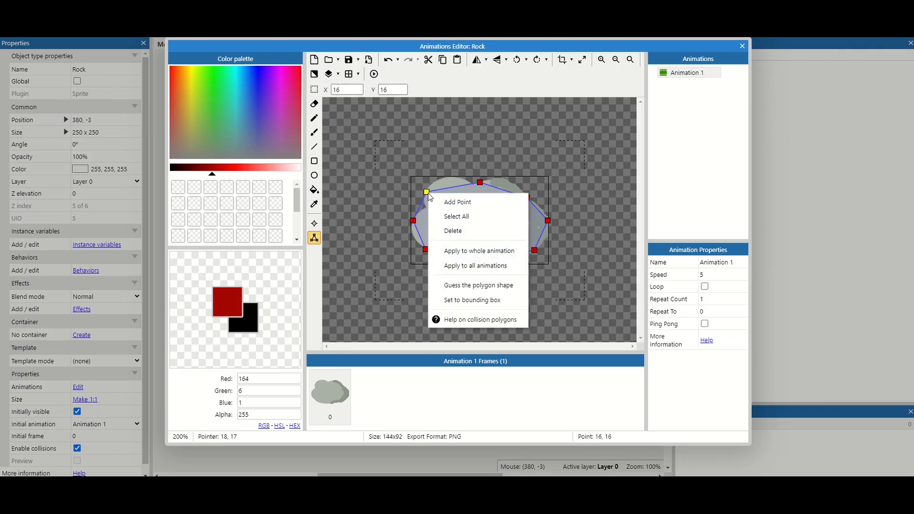
click(473, 299)
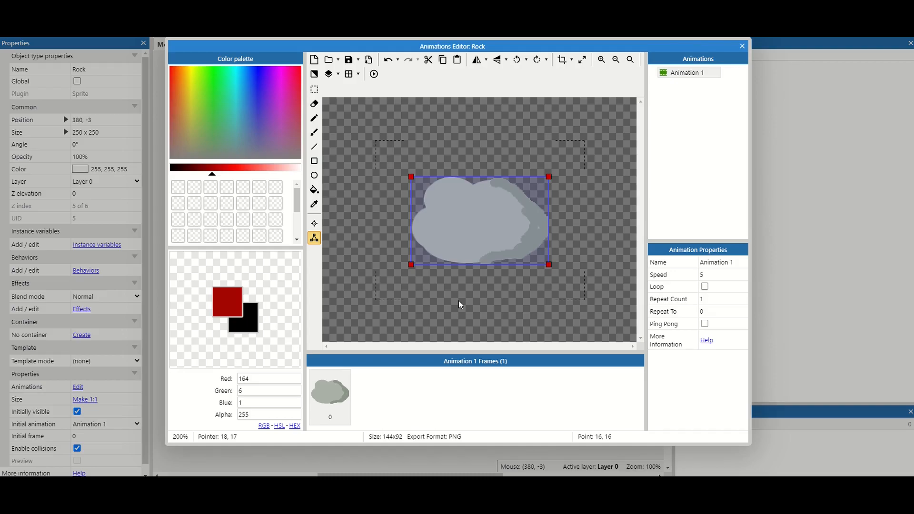
mouse_move(505, 309)
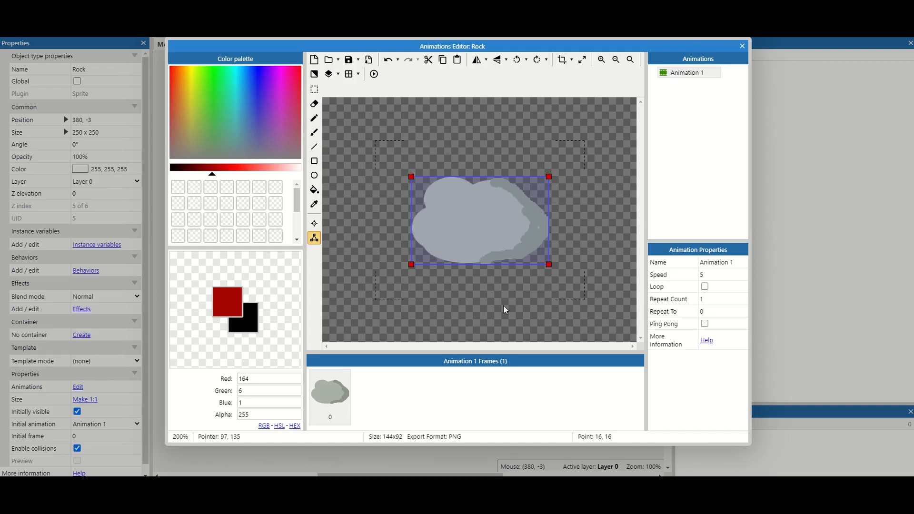
mouse_move(503, 301)
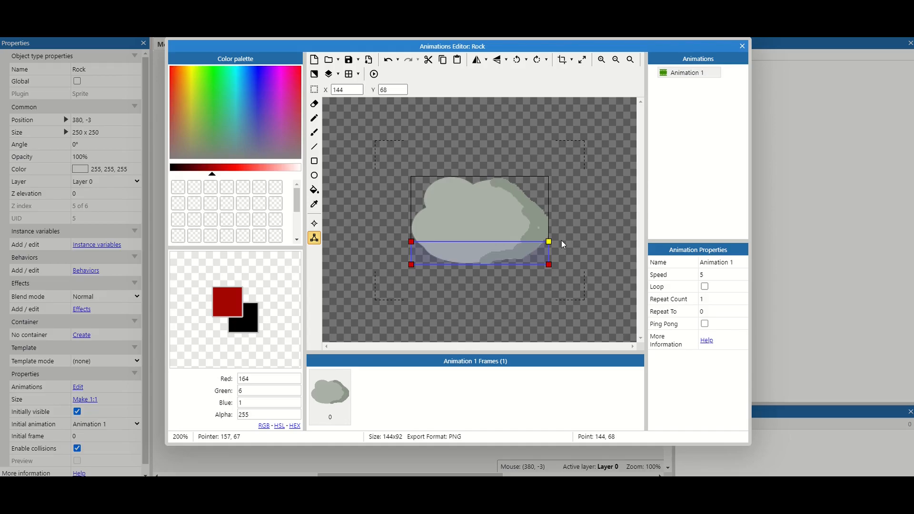
click(313, 222)
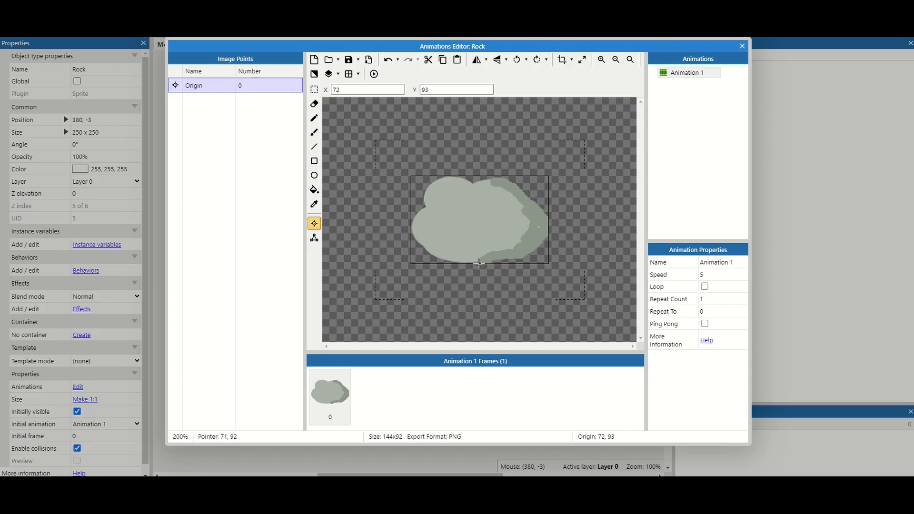
mouse_move(717, 80)
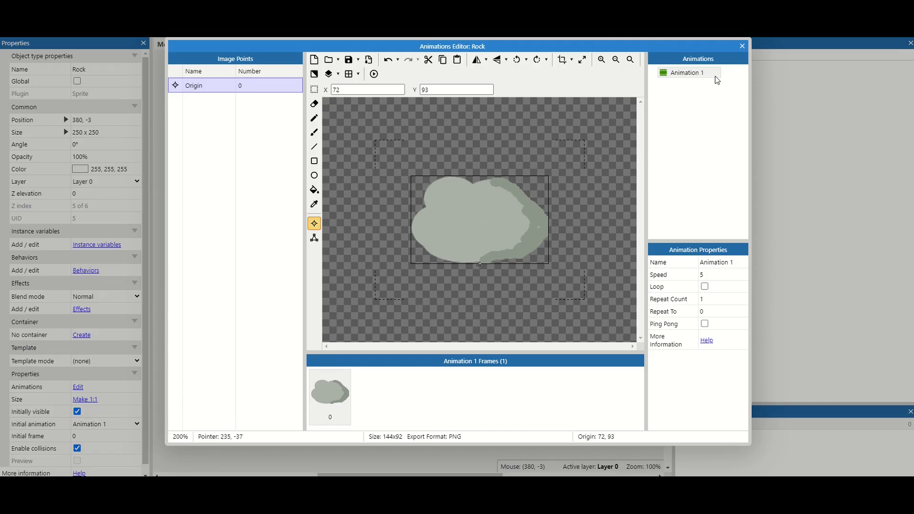
Close the Animations Editor and place the Rock onto the grass field
click(741, 45)
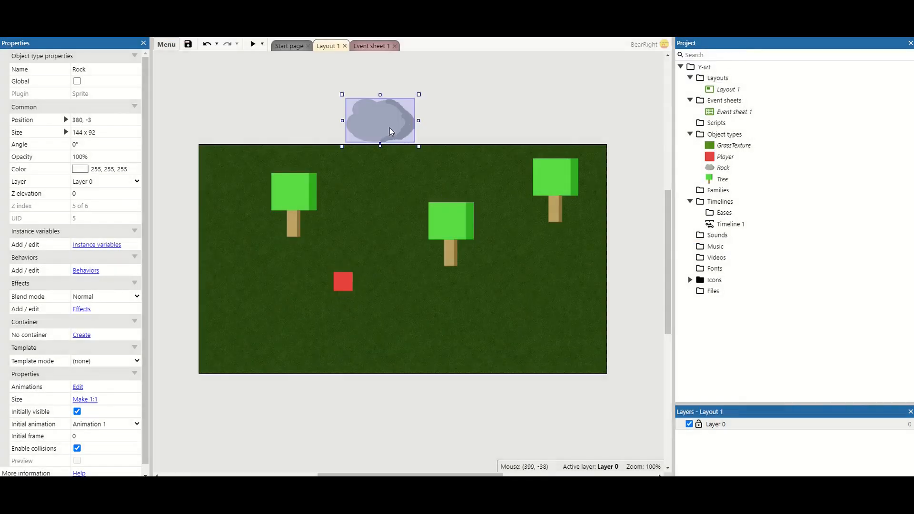
drag(379, 120, 380, 198)
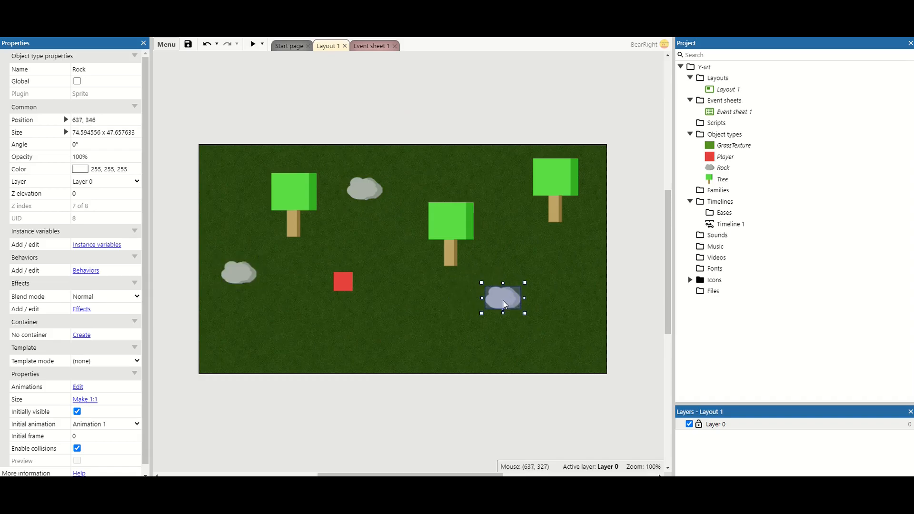
mouse_move(332, 51)
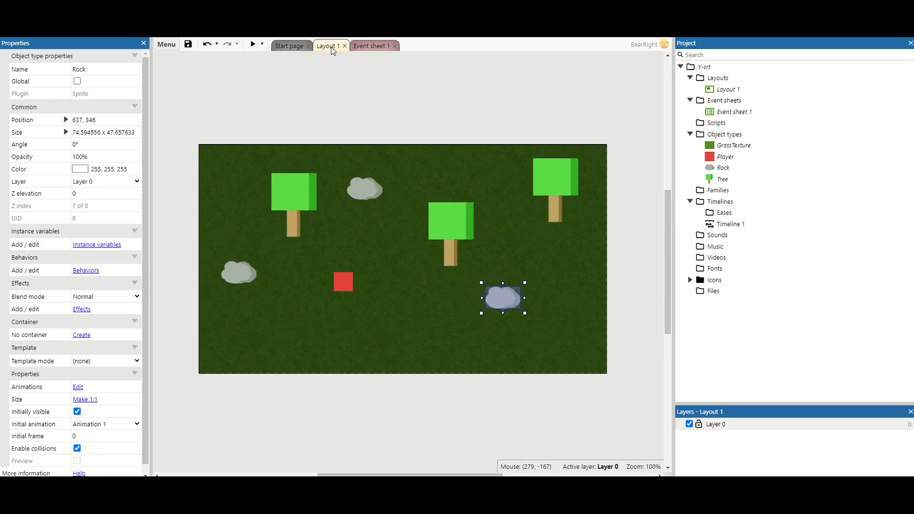
Start a new System 'For Each (ordered)' event on Event sheet 1
click(371, 46)
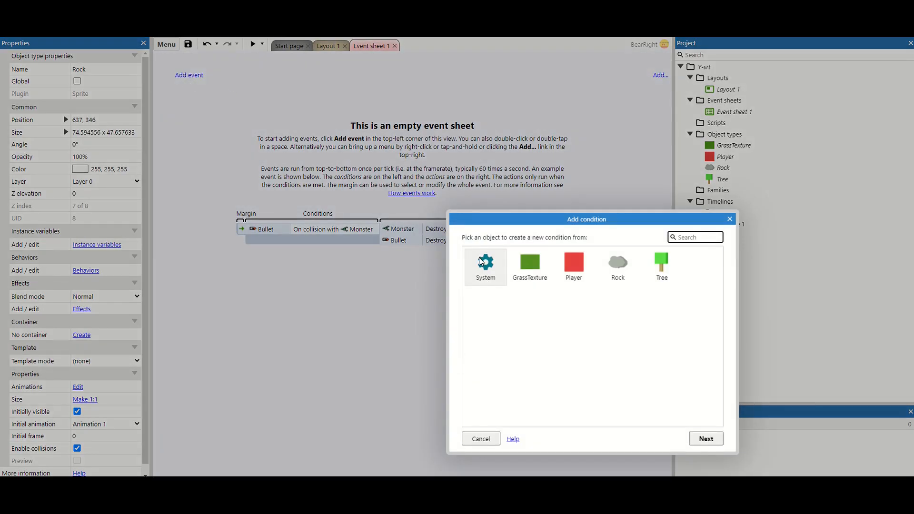
click(485, 263)
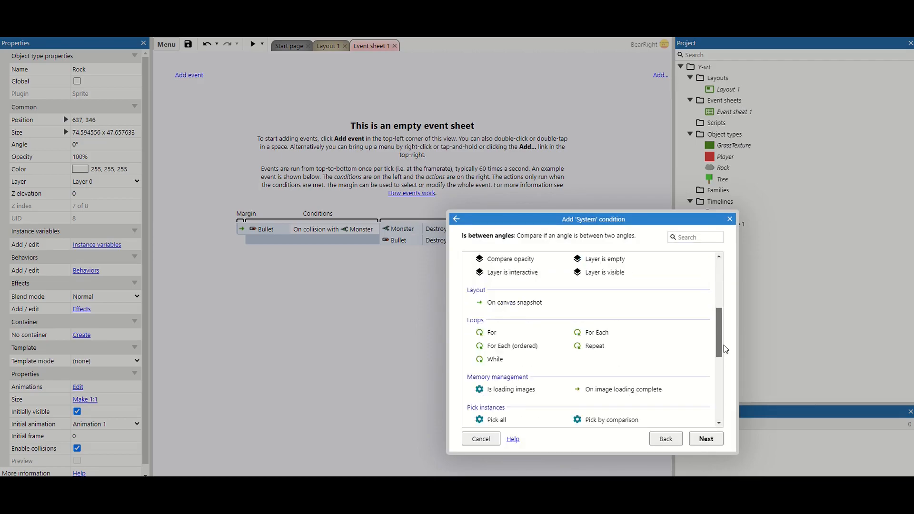
scroll(down, 3)
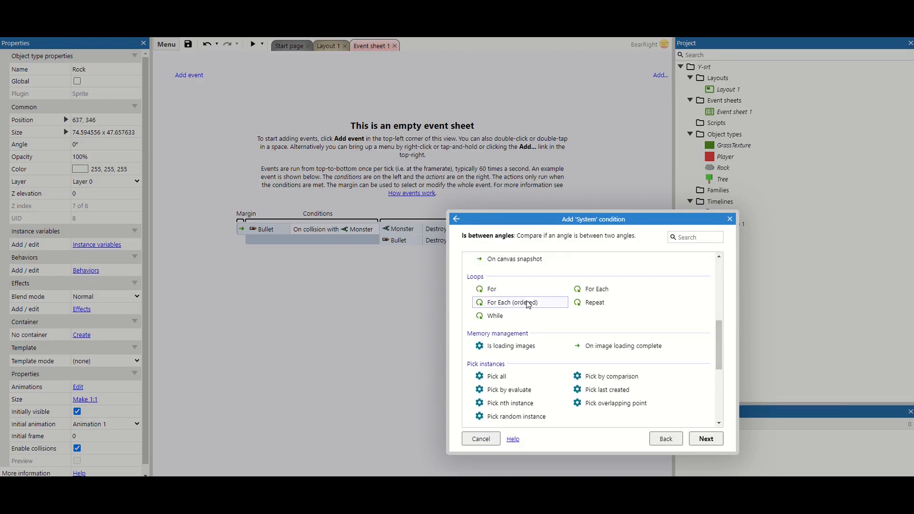
click(510, 302)
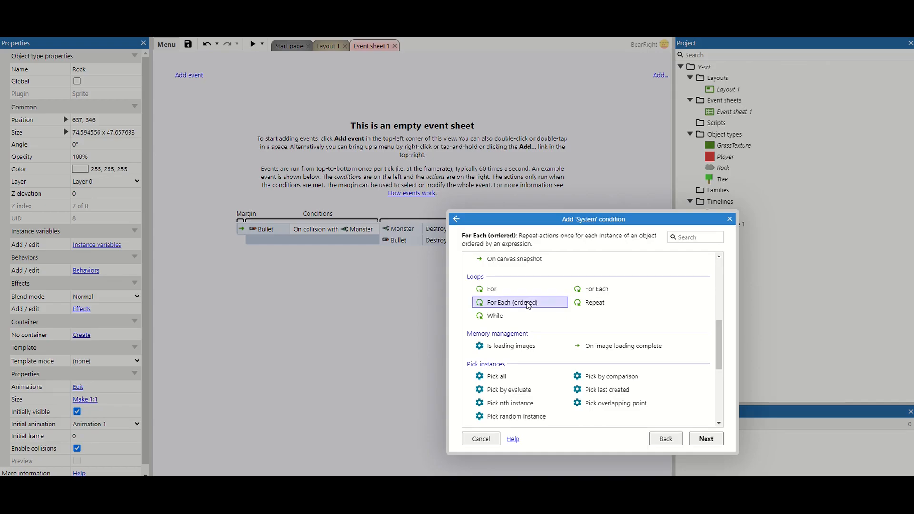
click(704, 438)
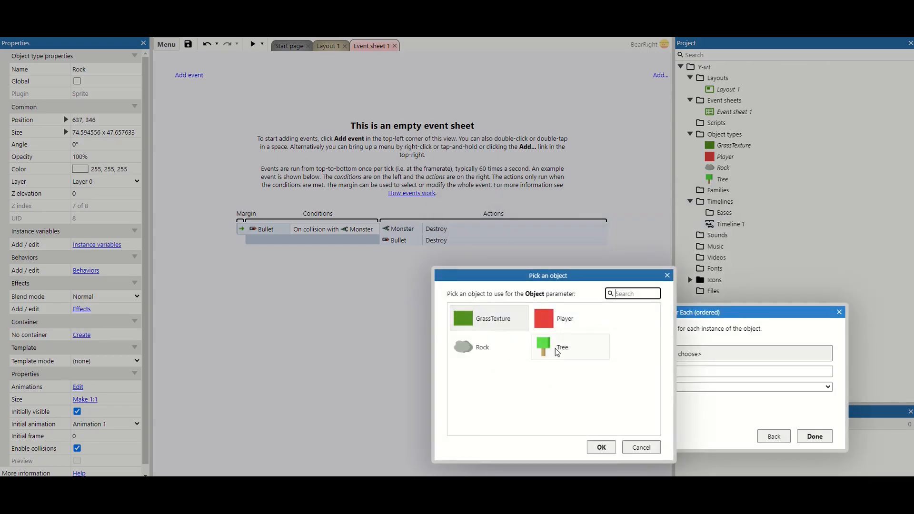
Loop over Rock ordered by the expression Rock.Y ascending and confirm
click(481, 347)
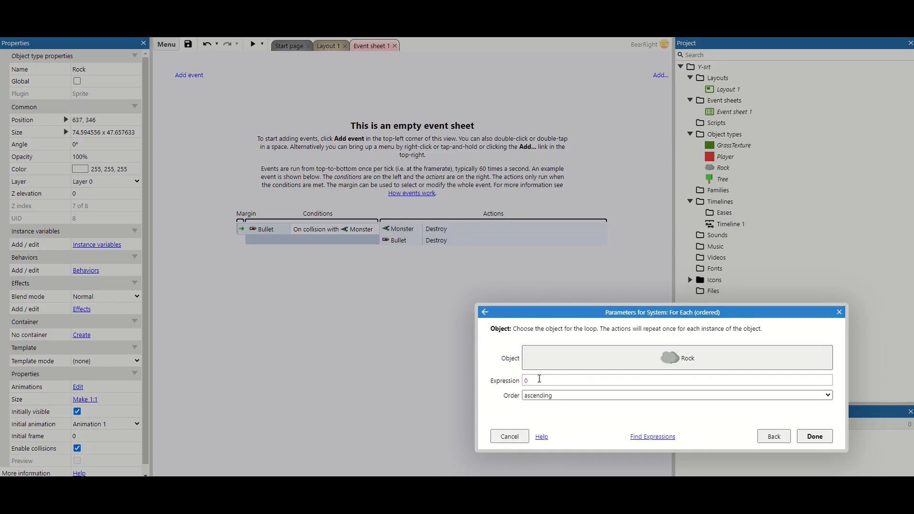
text(ro)
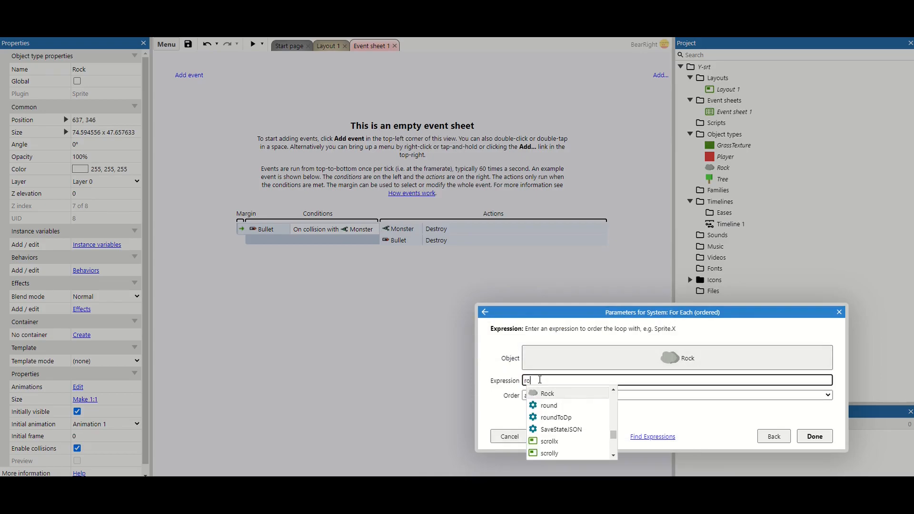
click(546, 393)
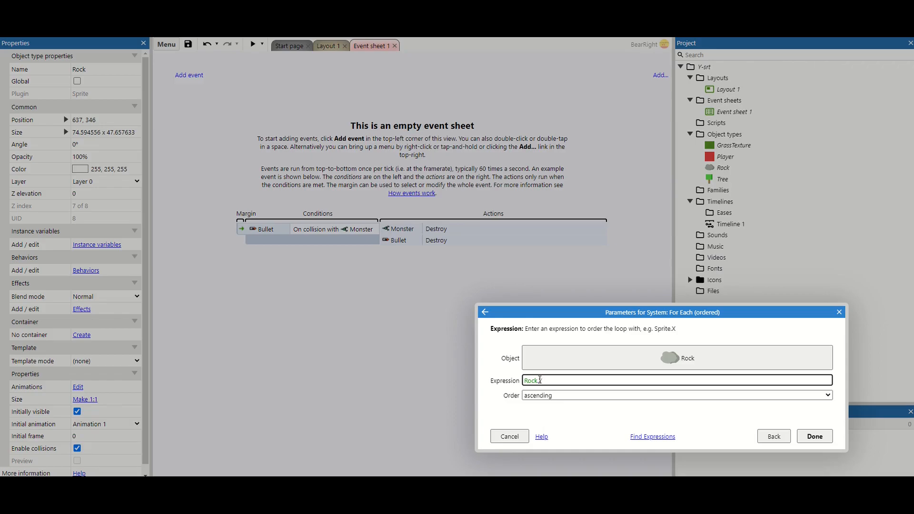
text(Y)
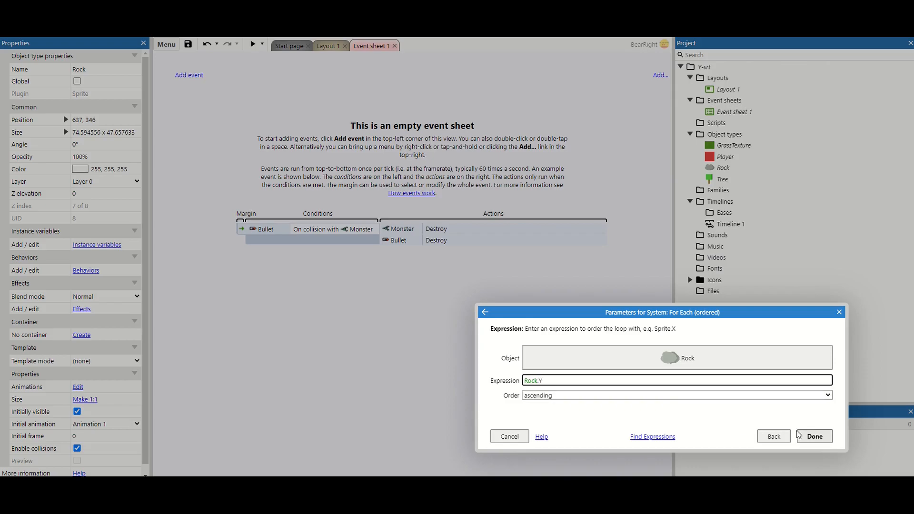
click(812, 436)
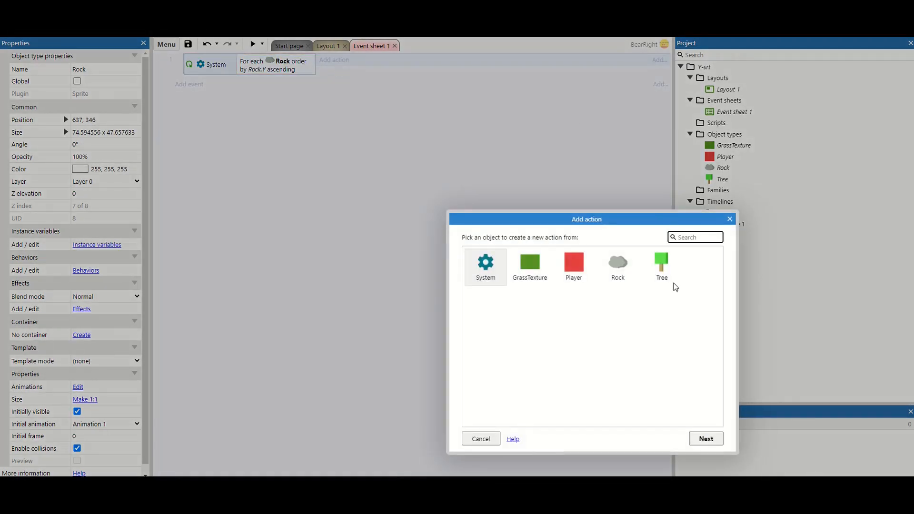
Add a Rock action moving each Rock to the top of its layer
click(617, 267)
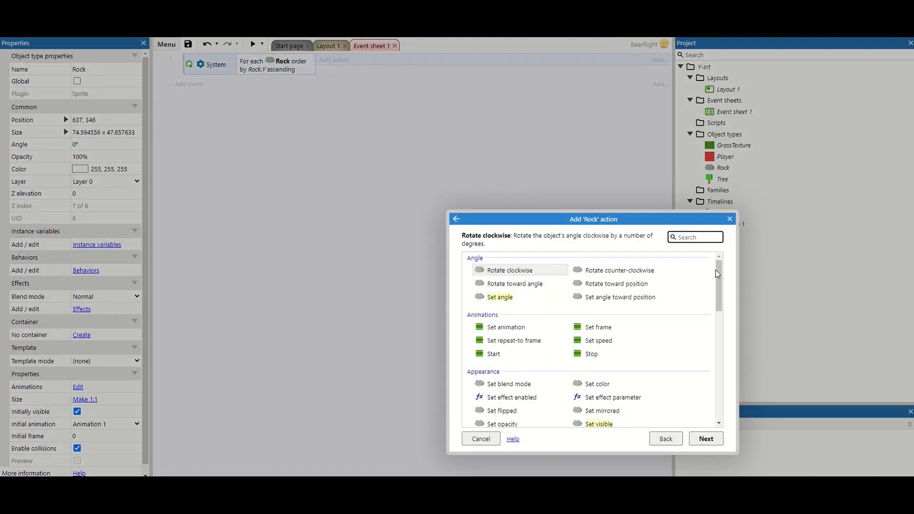
scroll(down, 3)
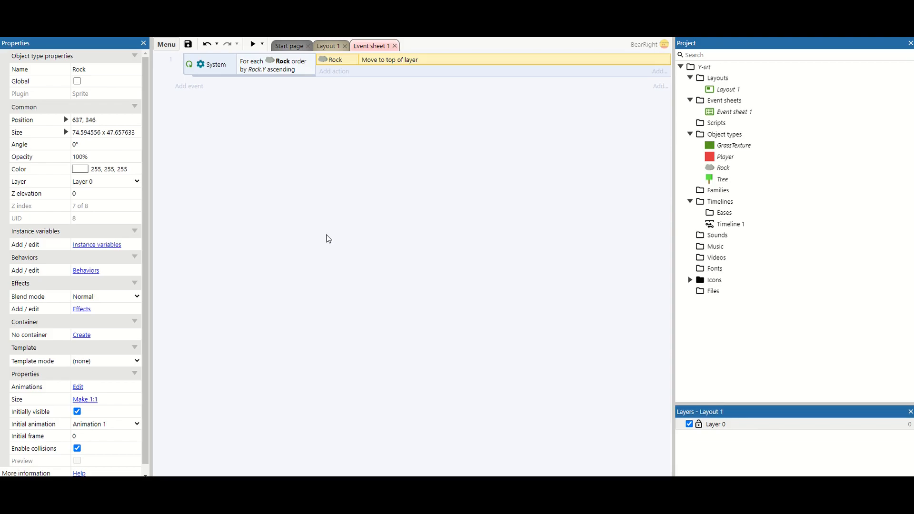
mouse_move(191, 76)
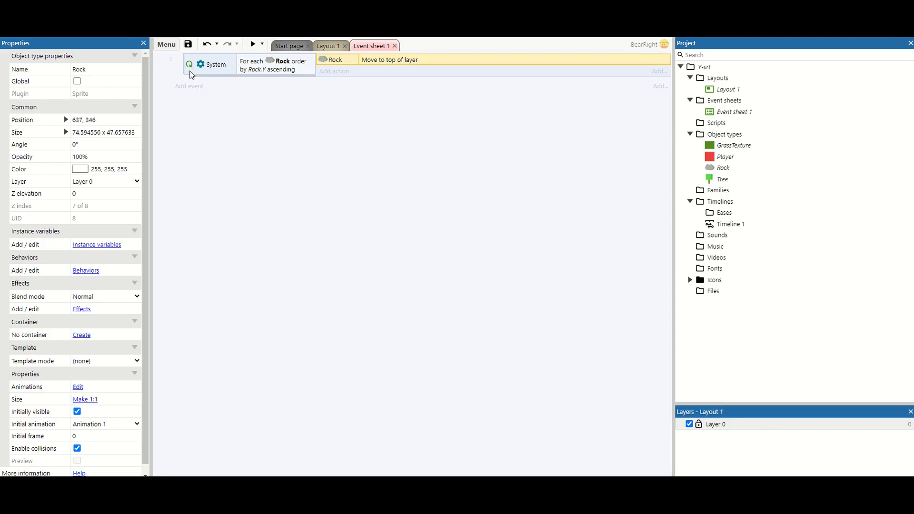
Add a sub-event under the loop comparing Player Y greater than Rock.Y
right_click(216, 63)
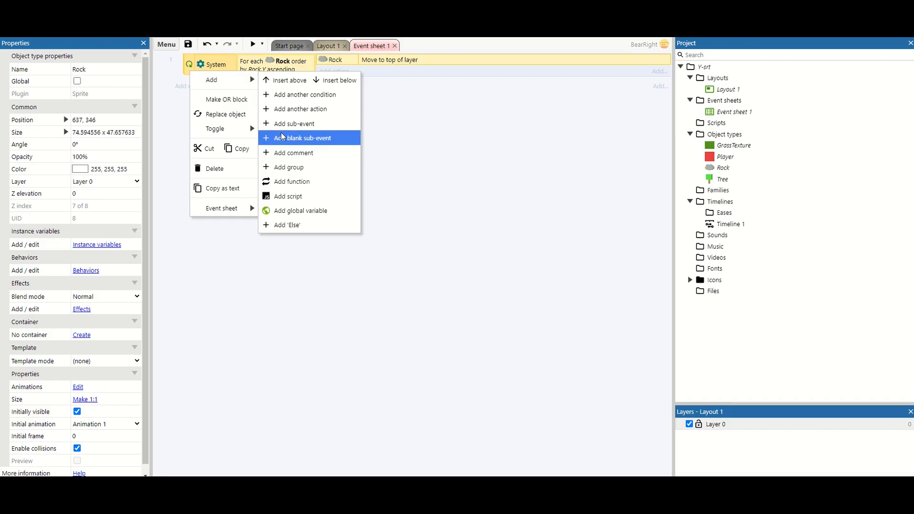
click(300, 137)
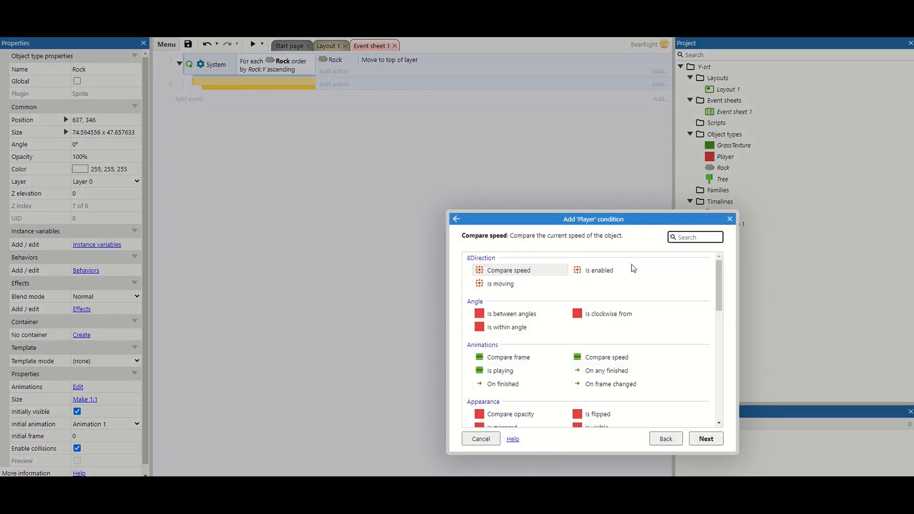
scroll(down, 3)
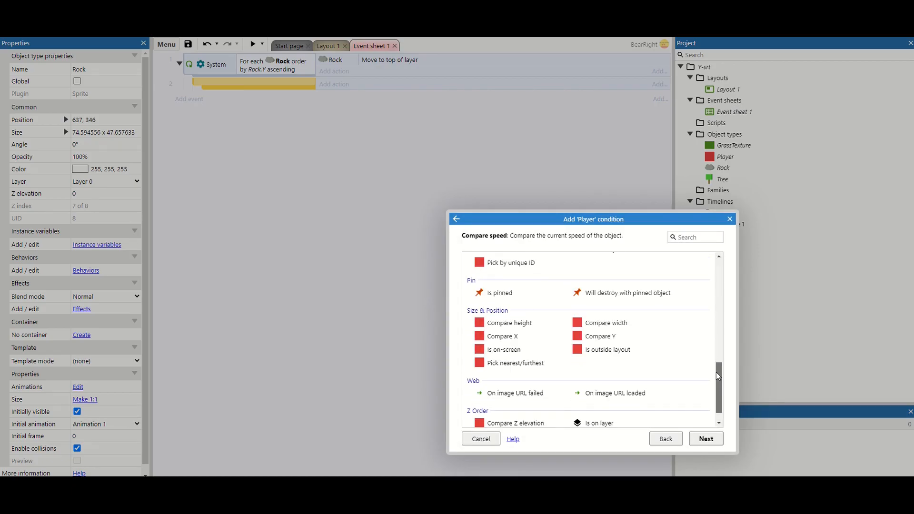
click(601, 336)
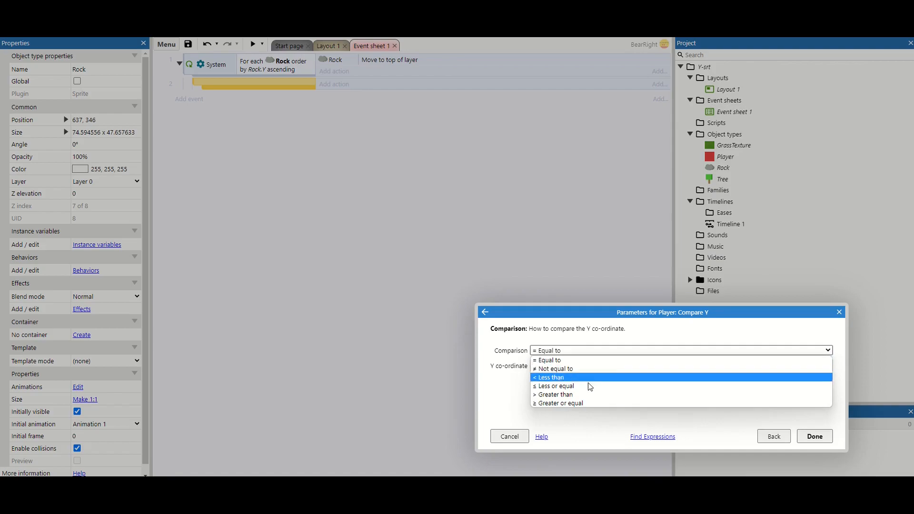
click(554, 394)
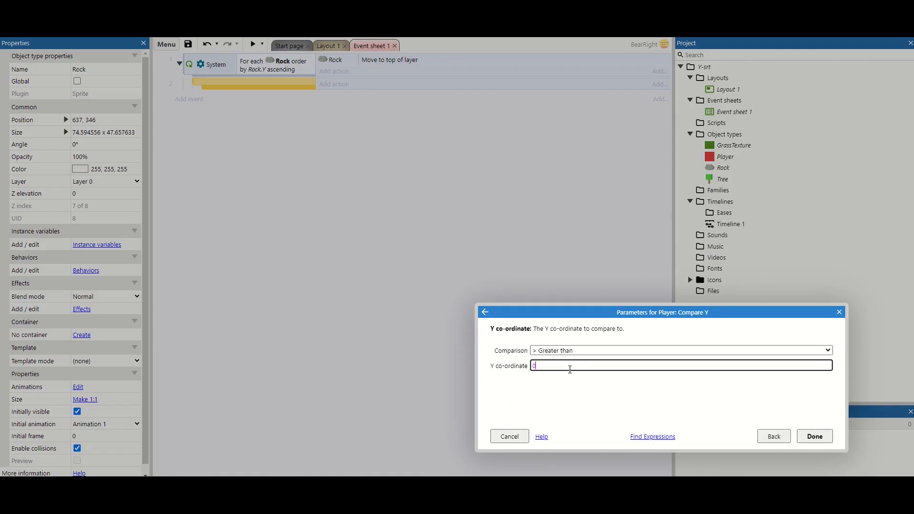
text(rock)
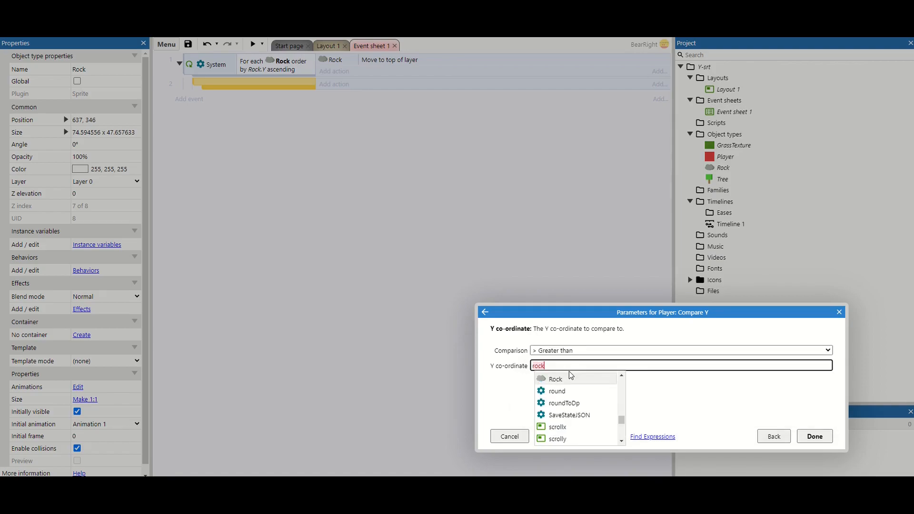
click(814, 436)
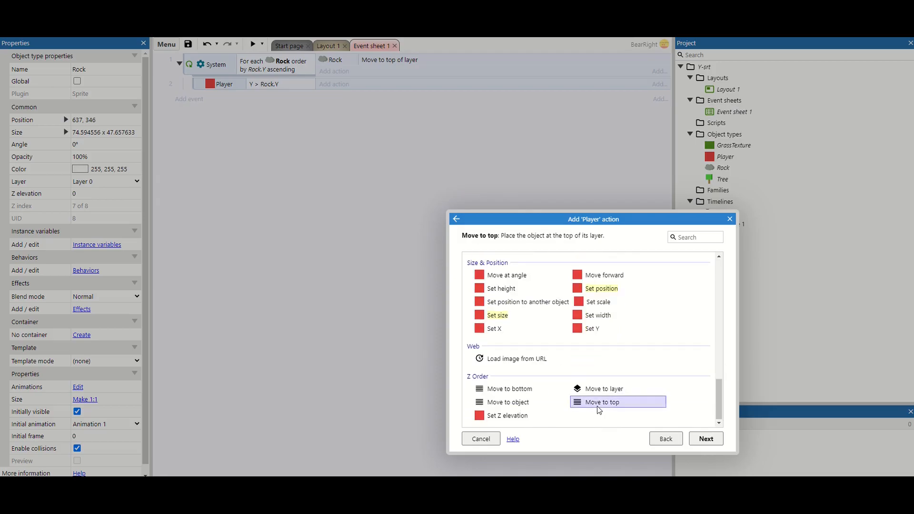
Add the action moving Player to the top of its layer
click(705, 438)
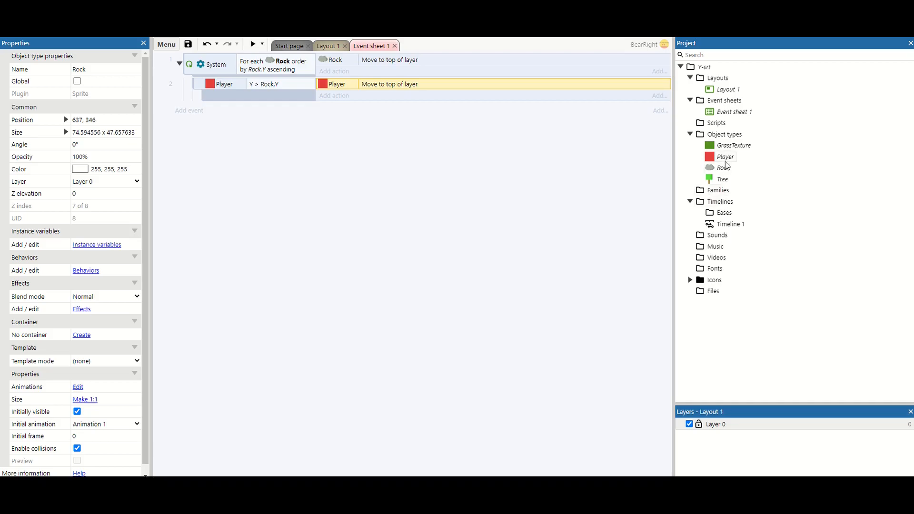
right_click(725, 157)
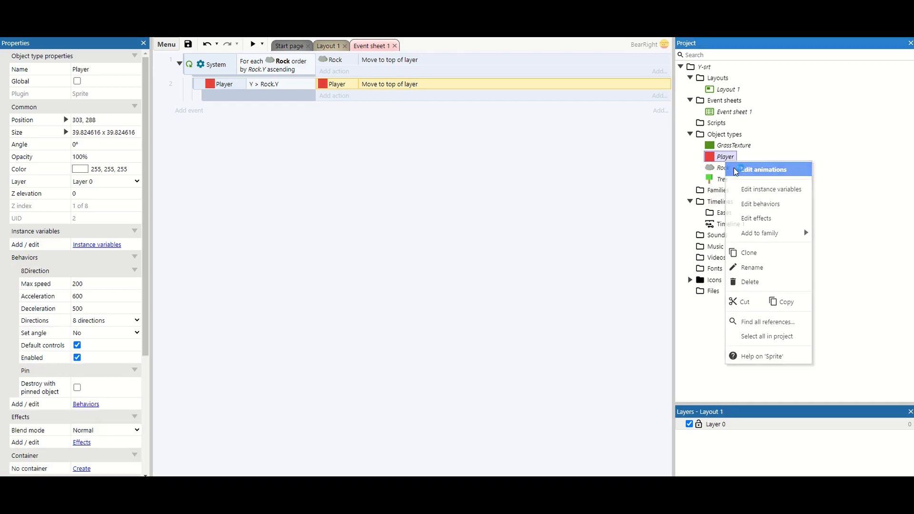
click(760, 170)
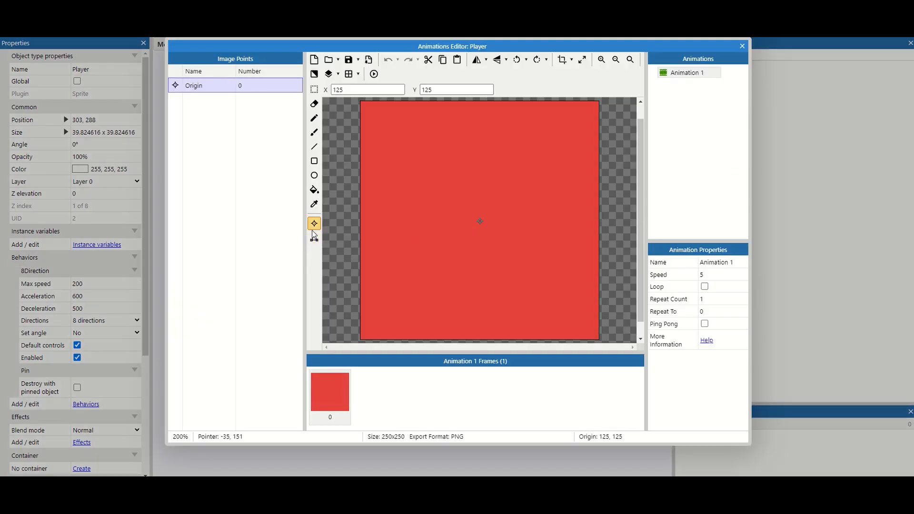
mouse_move(479, 221)
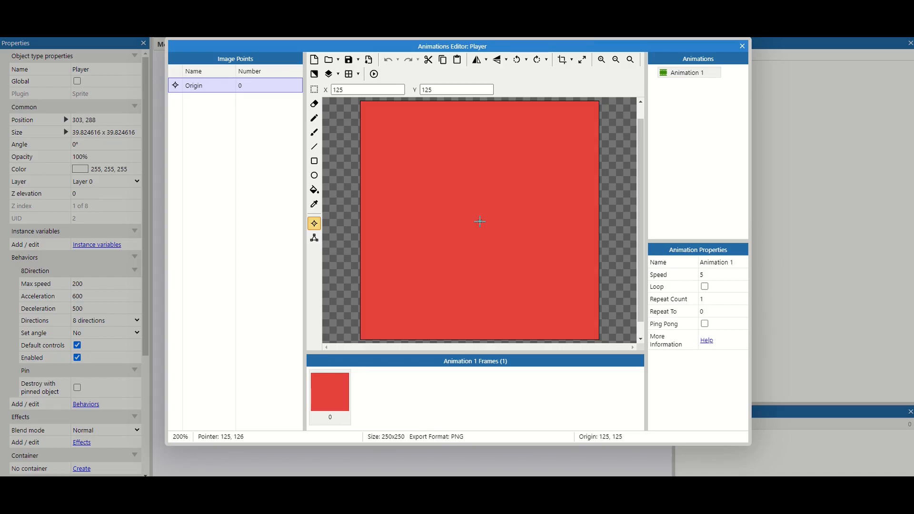
mouse_move(472, 307)
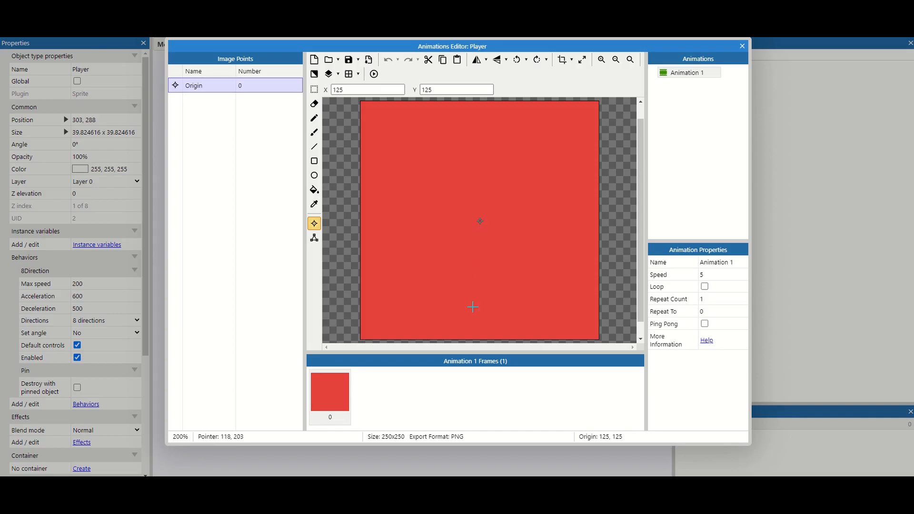
mouse_move(479, 219)
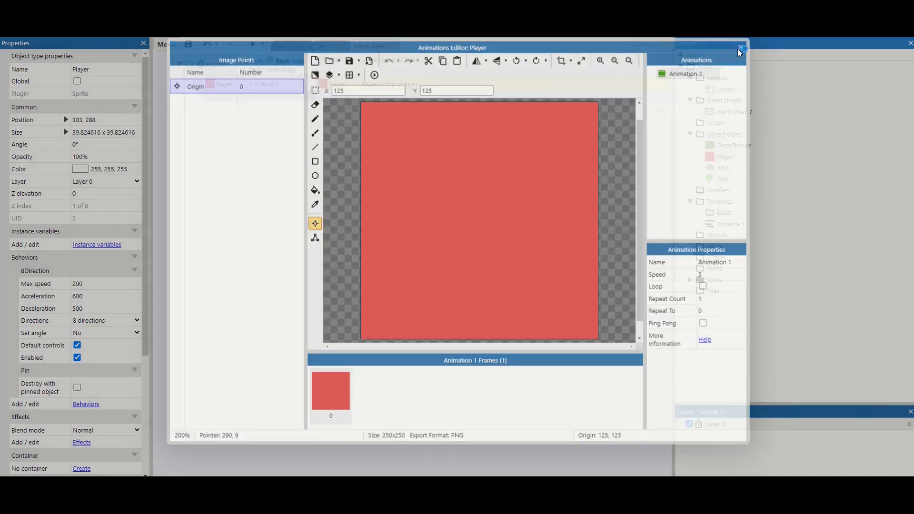
click(740, 47)
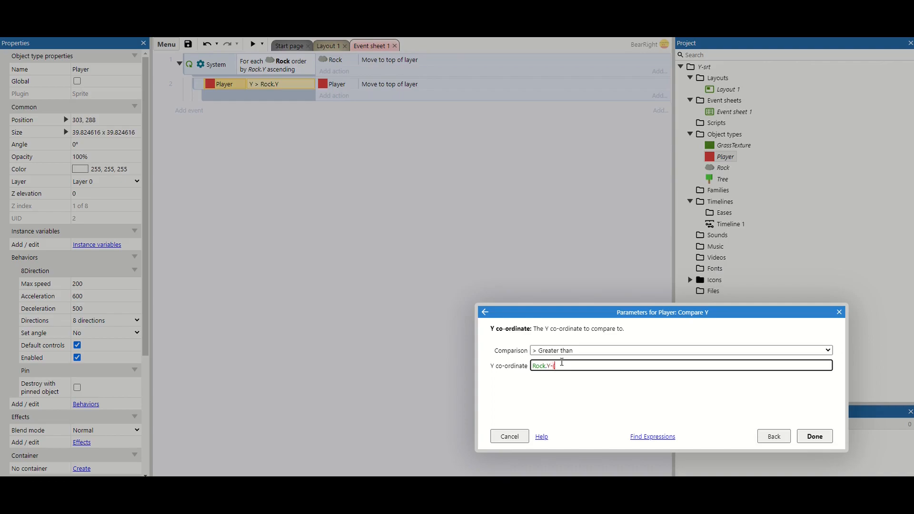
Change the Y comparison to Rock.Y-(Player.Height/2) and confirm
text((player.Height/2)
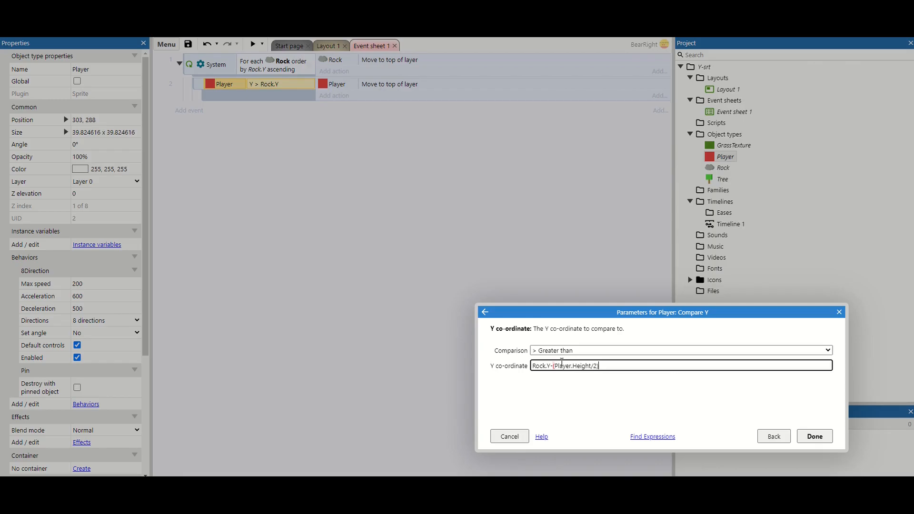
click(813, 436)
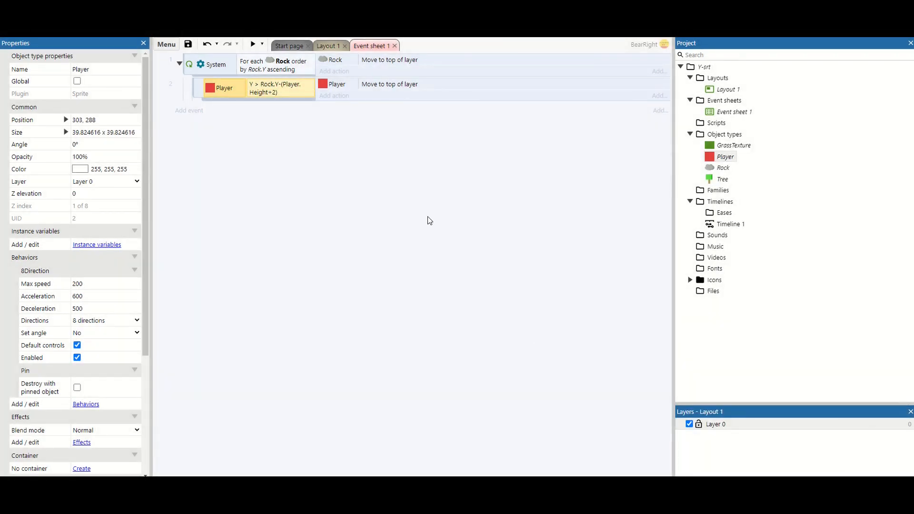
mouse_move(251, 45)
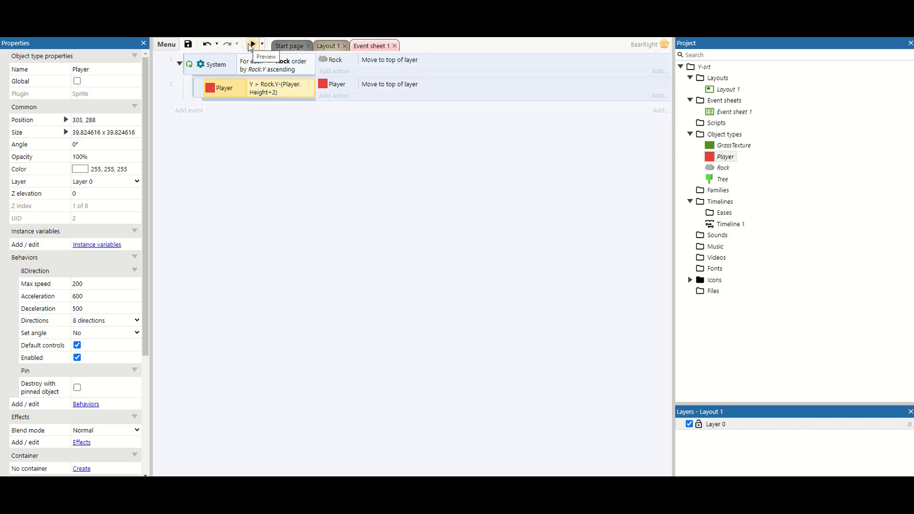
Preview the game, then return to Layout 1
click(250, 45)
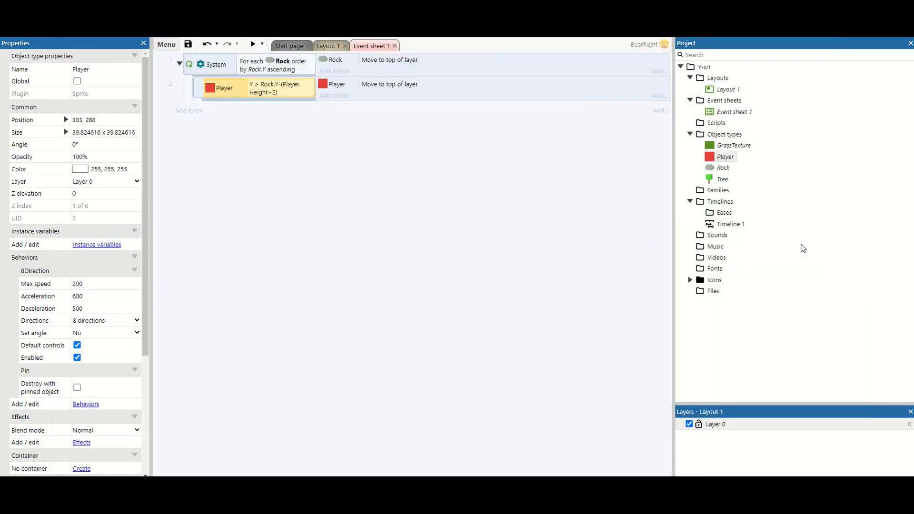
click(329, 46)
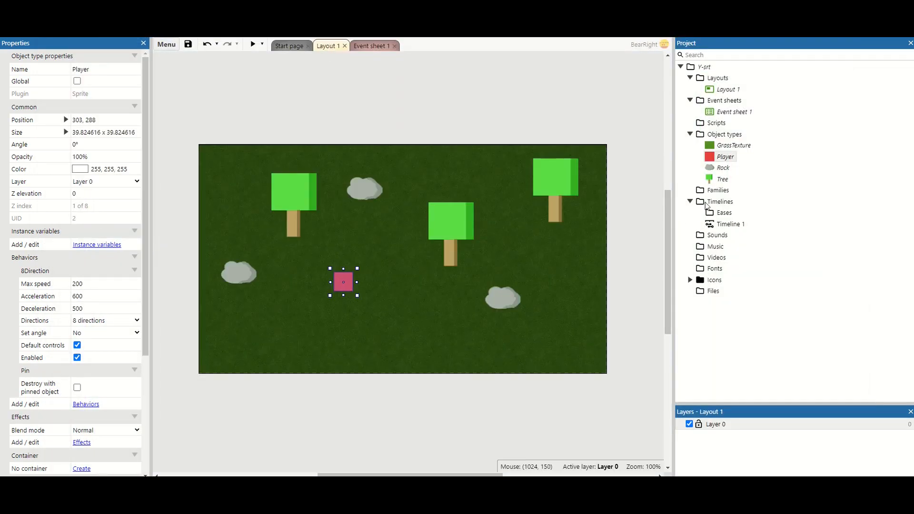
Add the Solid behavior to the Rock object type
right_click(723, 168)
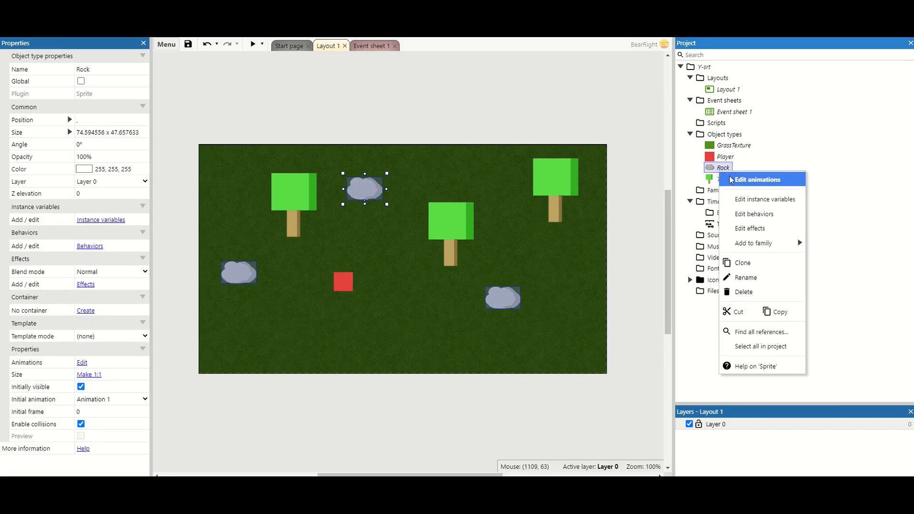
click(752, 215)
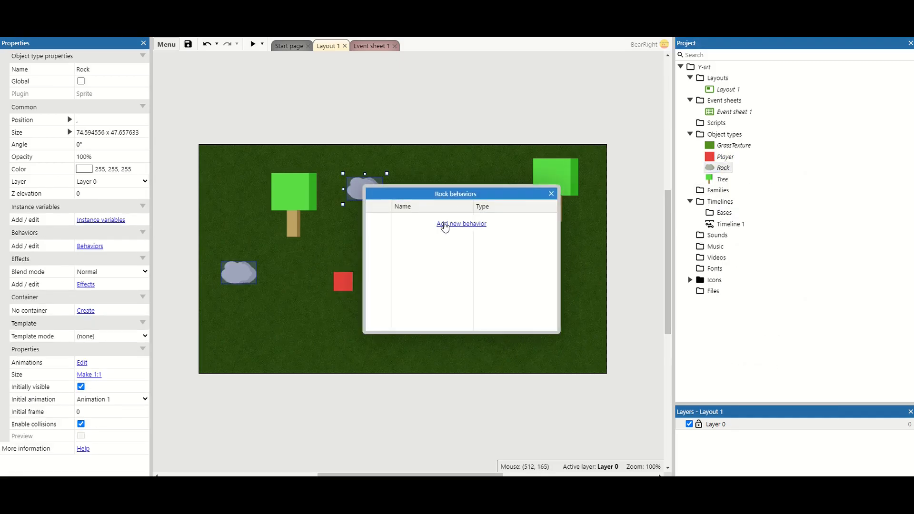
click(461, 223)
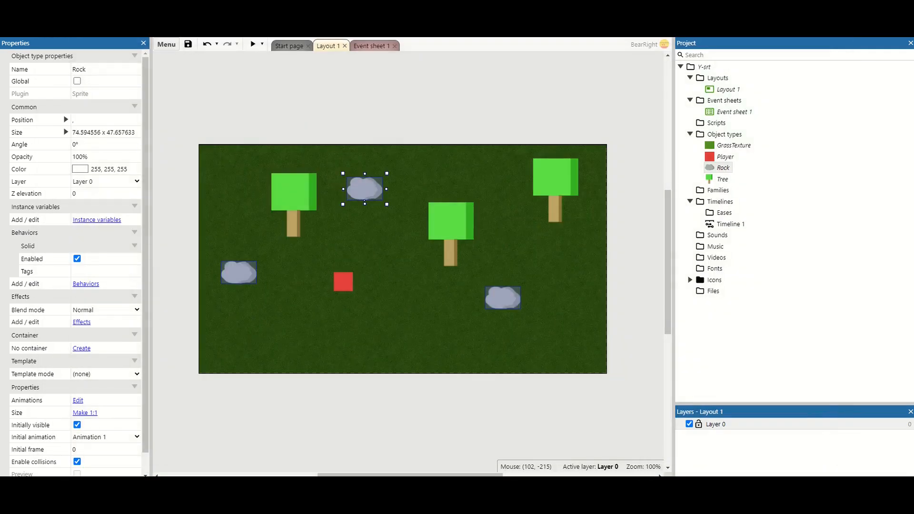
right_click(343, 282)
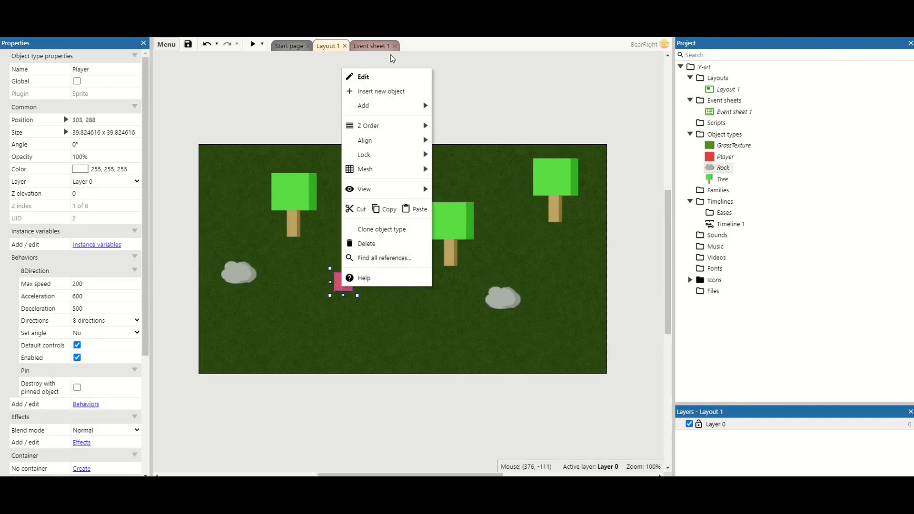
Shrink Player's collision polygon to the bottom strip of the square and close the editor
click(362, 76)
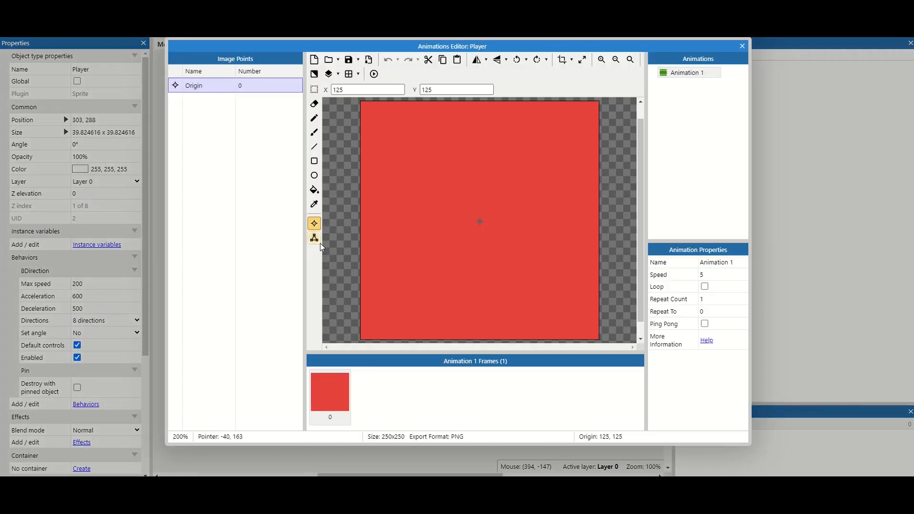
click(313, 237)
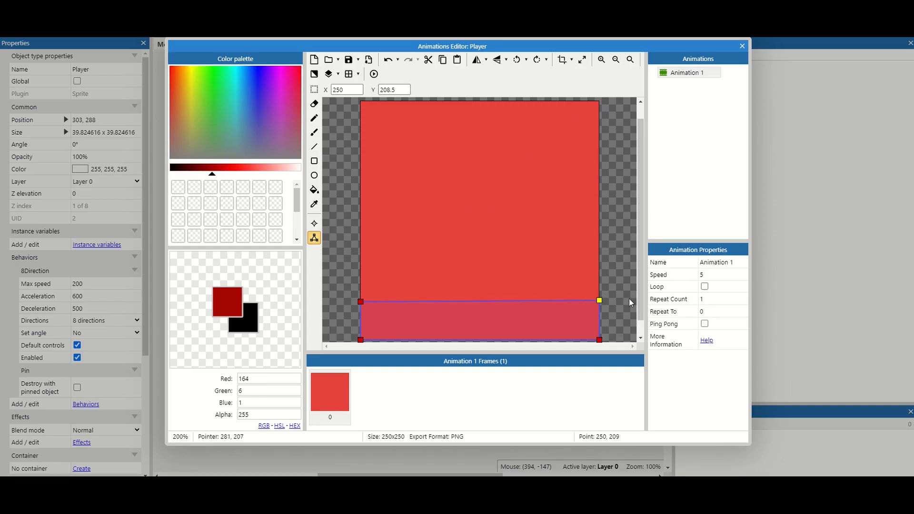
mouse_move(604, 302)
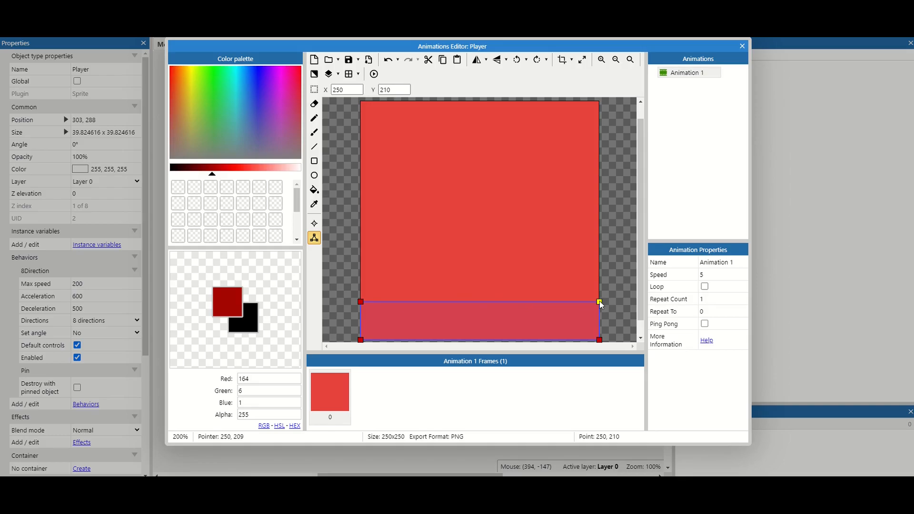
mouse_move(631, 179)
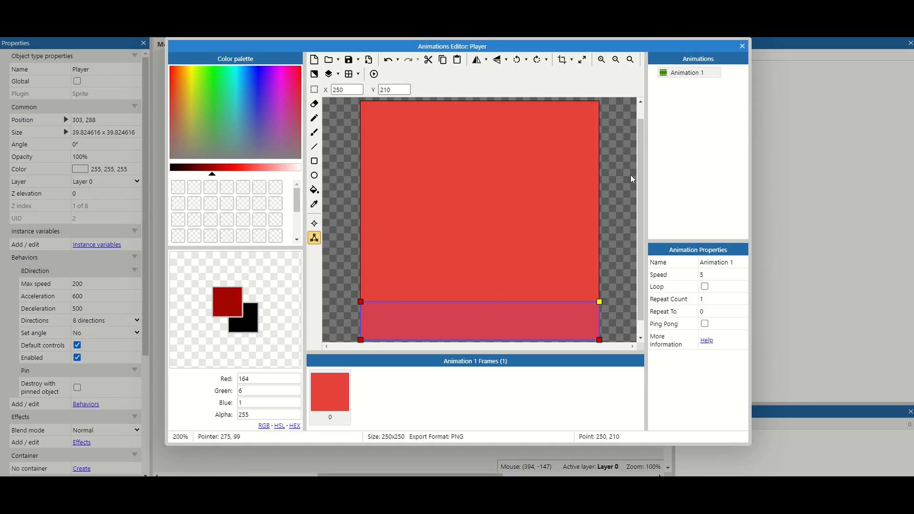
click(742, 46)
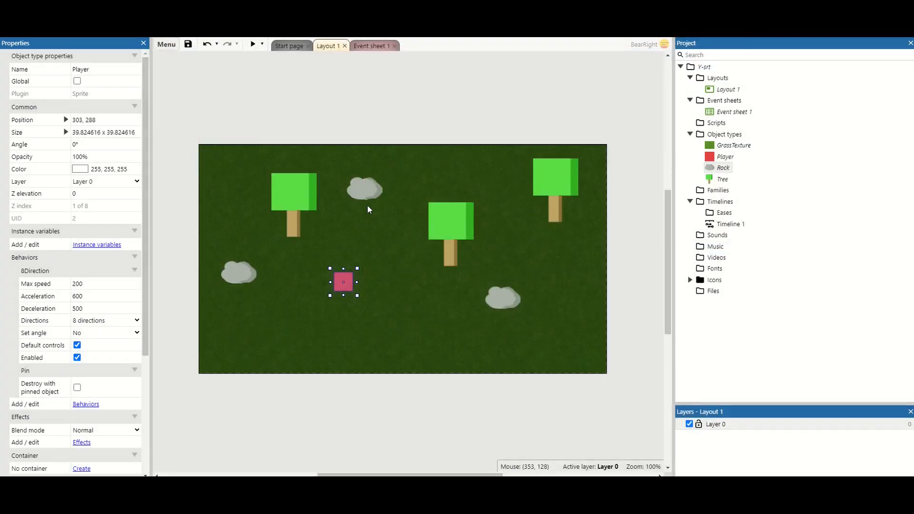
click(365, 188)
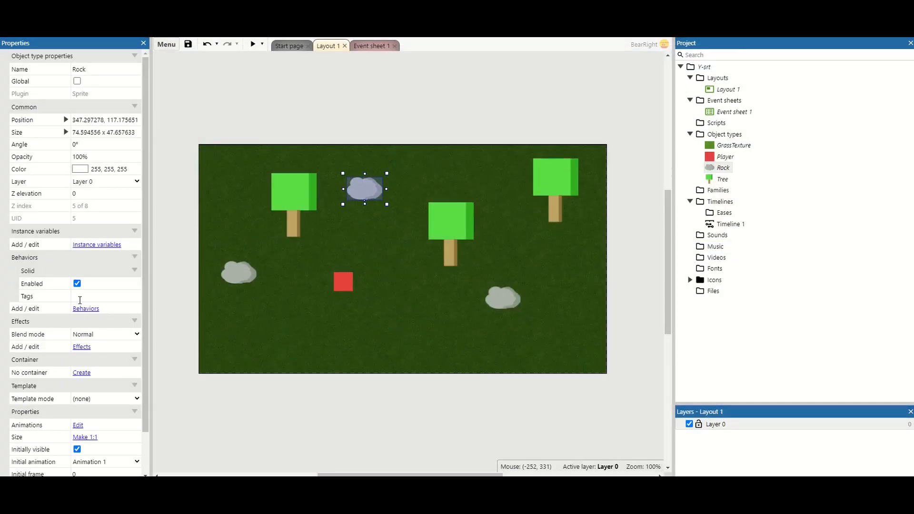
click(105, 295)
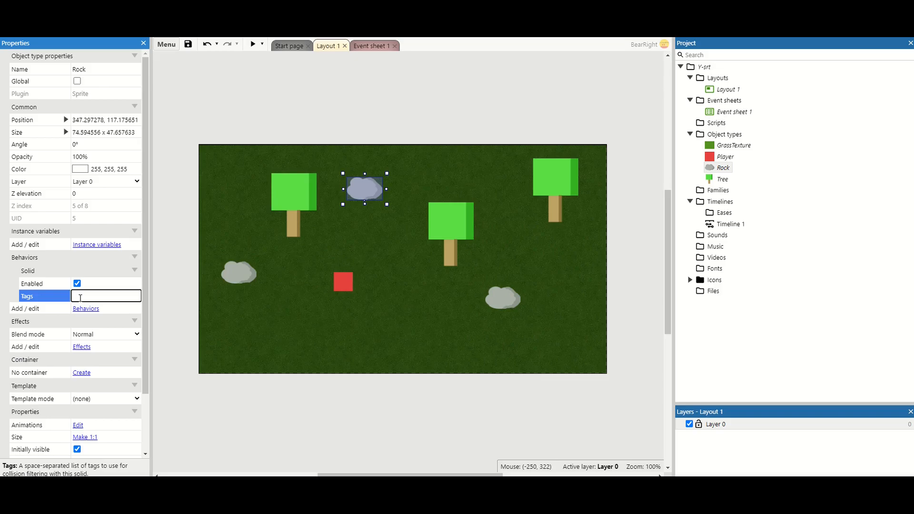
mouse_move(266, 351)
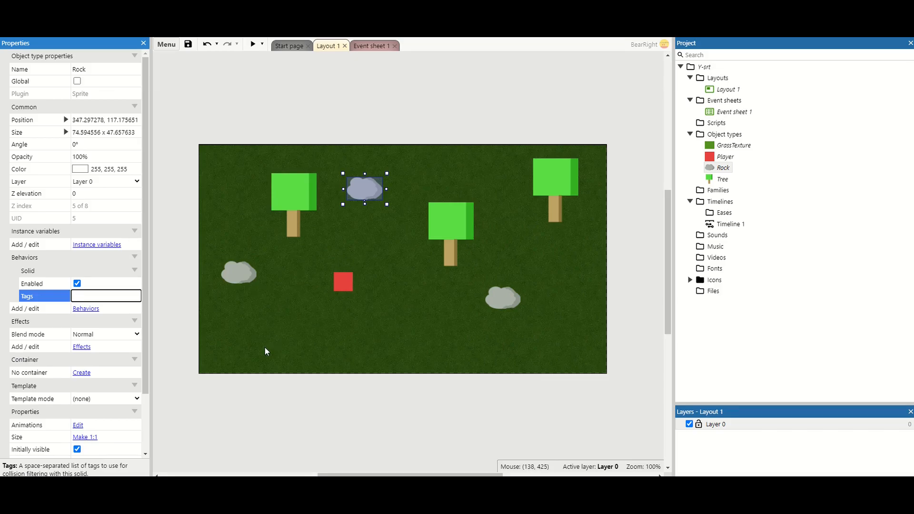
mouse_move(319, 296)
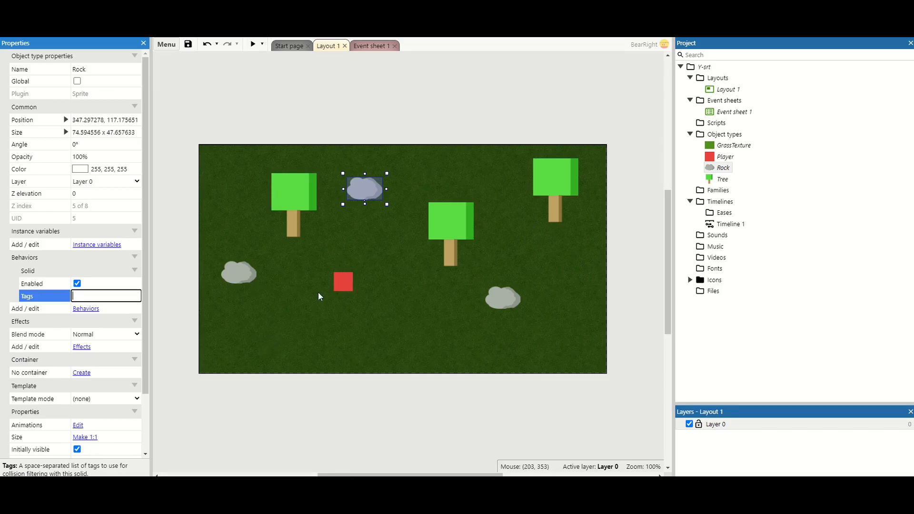
click(253, 45)
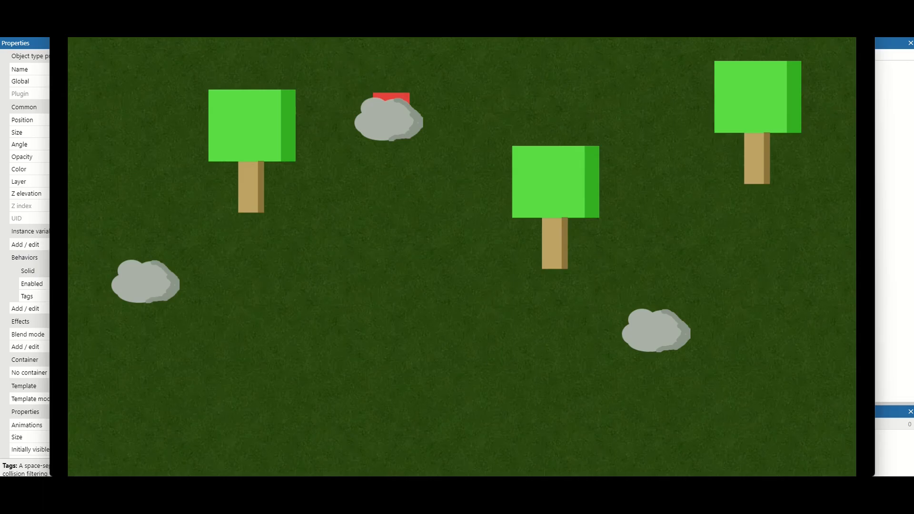
click(370, 46)
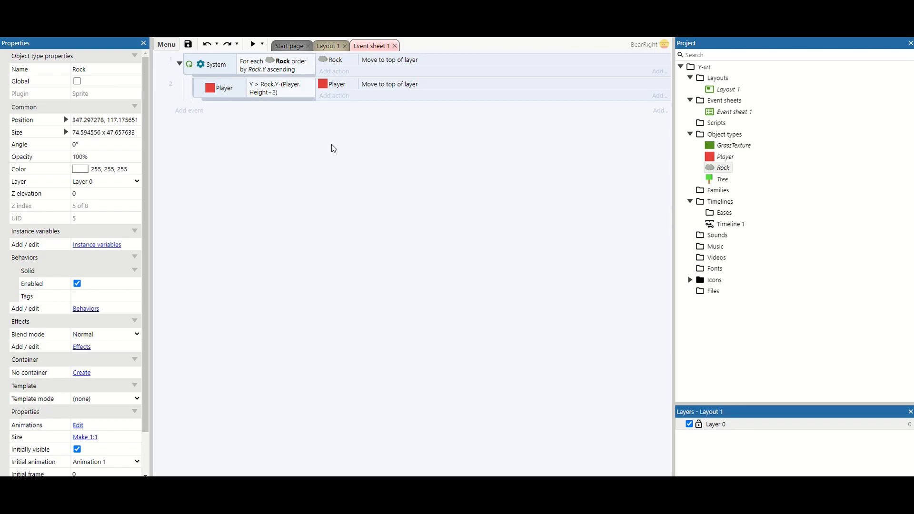
click(328, 46)
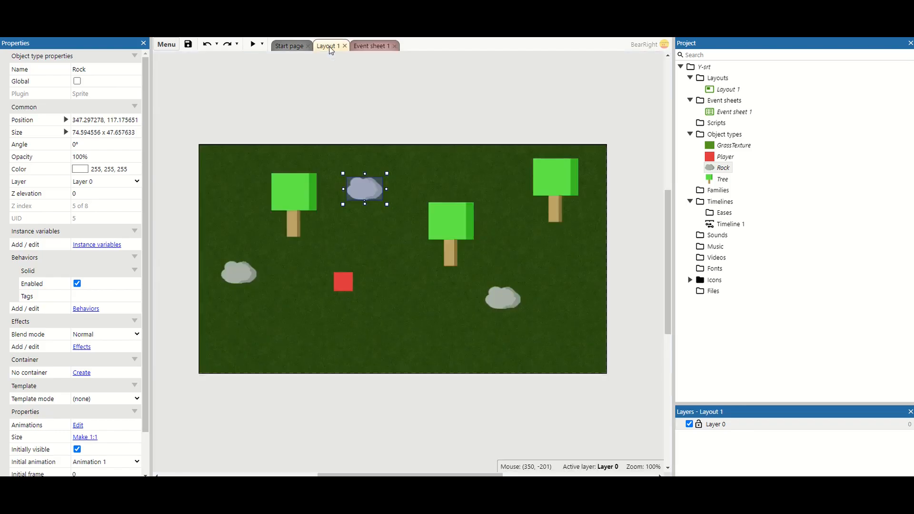
Review the Tree object's animations, confirming it holds both Tree and Rock animations
right_click(725, 178)
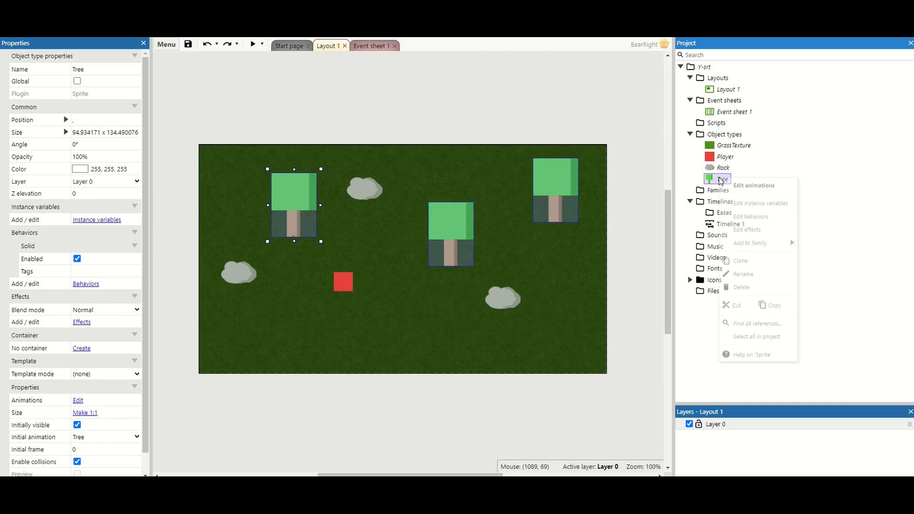
click(752, 186)
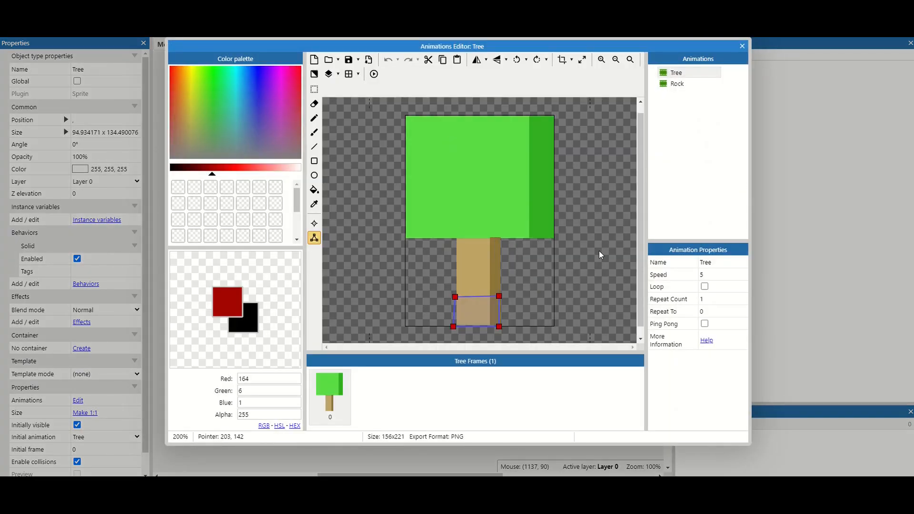
click(677, 83)
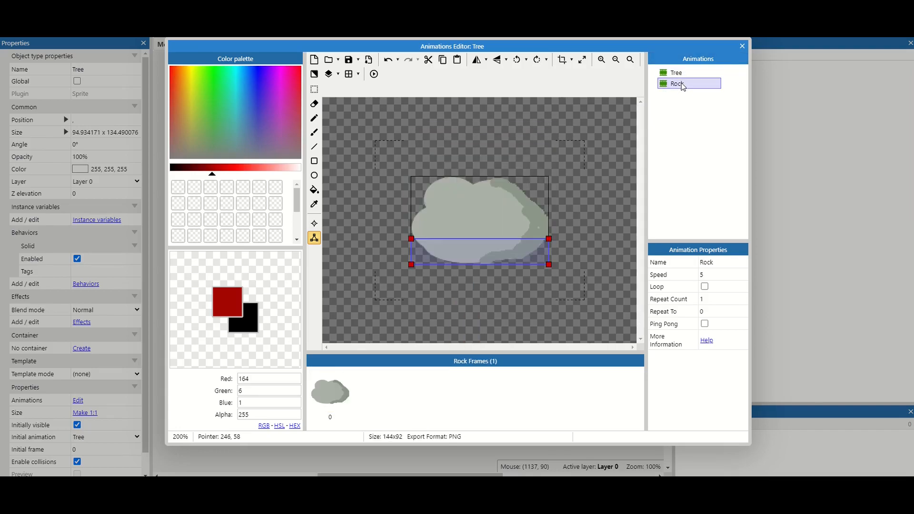
click(740, 45)
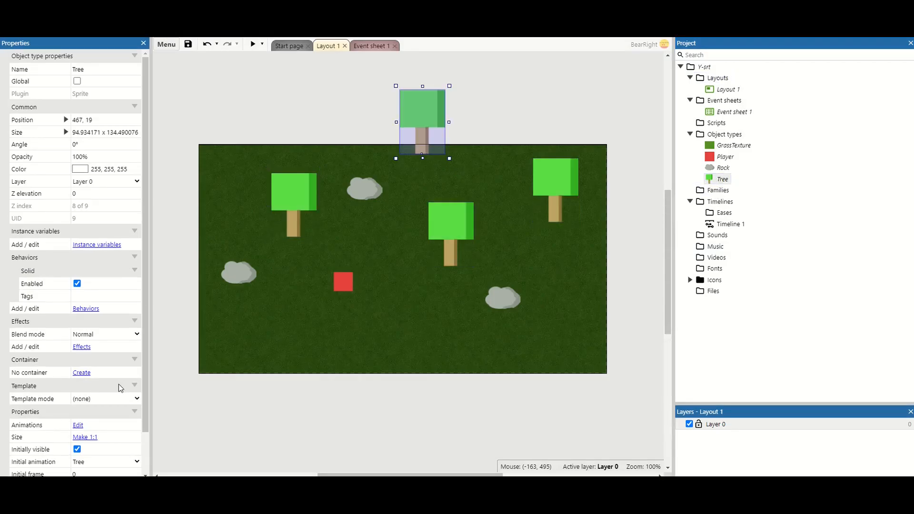
Rename the Tree object to 'ysorts' and move to Event sheet 1
scroll(down, 3)
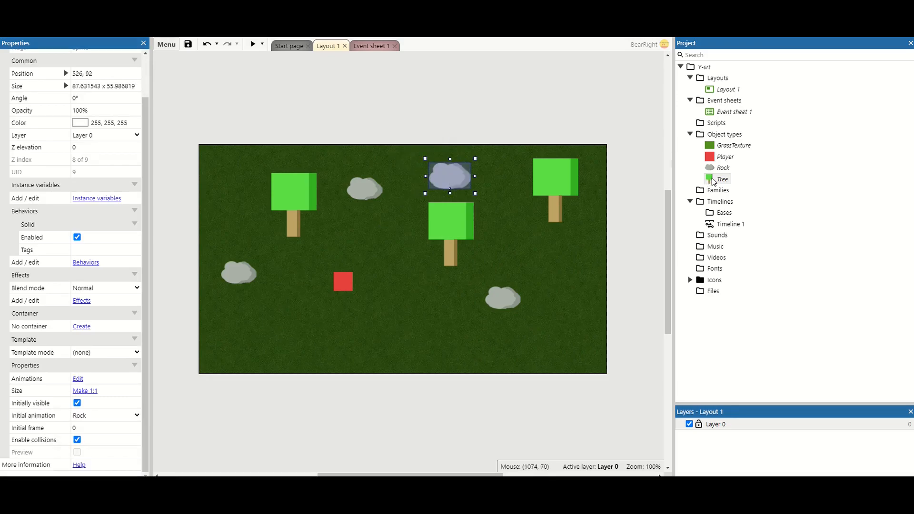
double_click(723, 179)
text(ysorts)
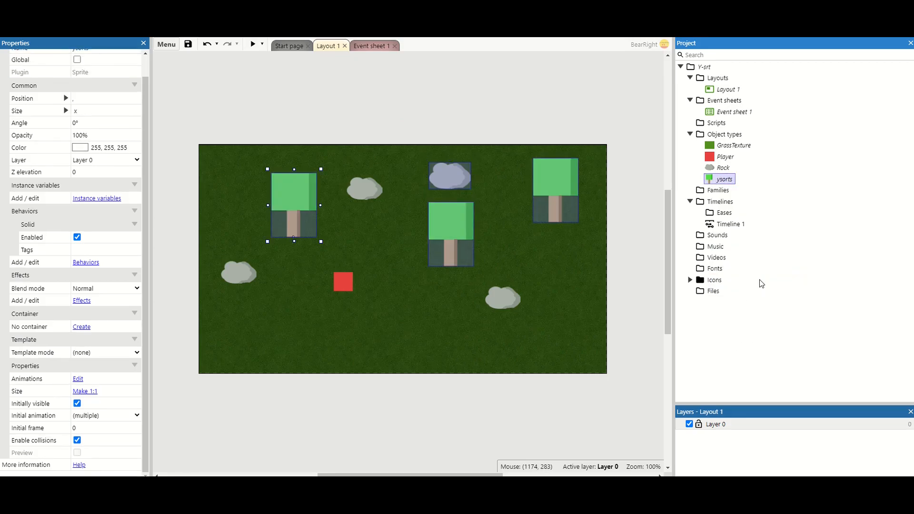
click(371, 46)
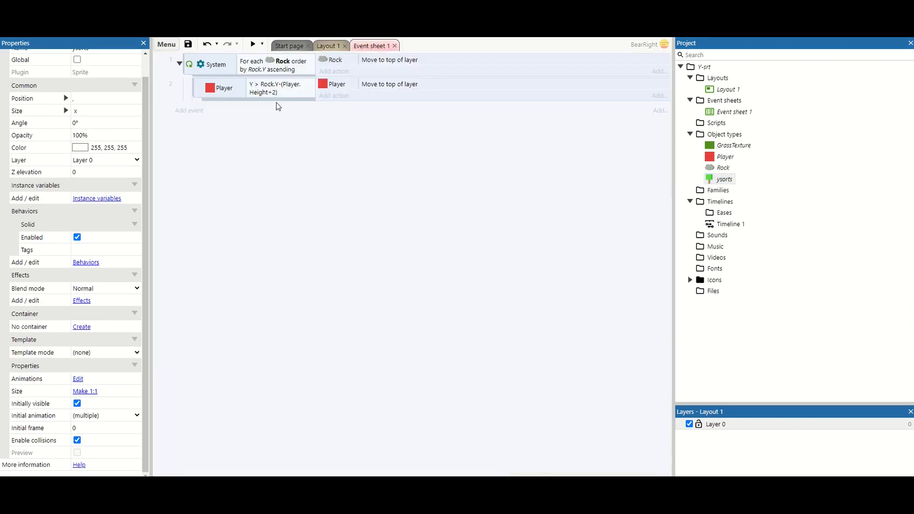
Replace Rock with ysorts in the events, preview the game, then undo back to the Tree object
click(214, 64)
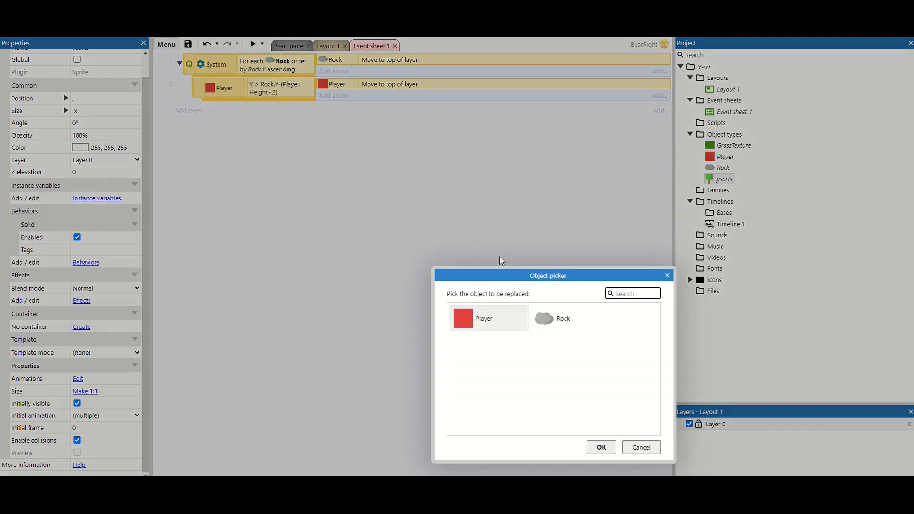
click(600, 448)
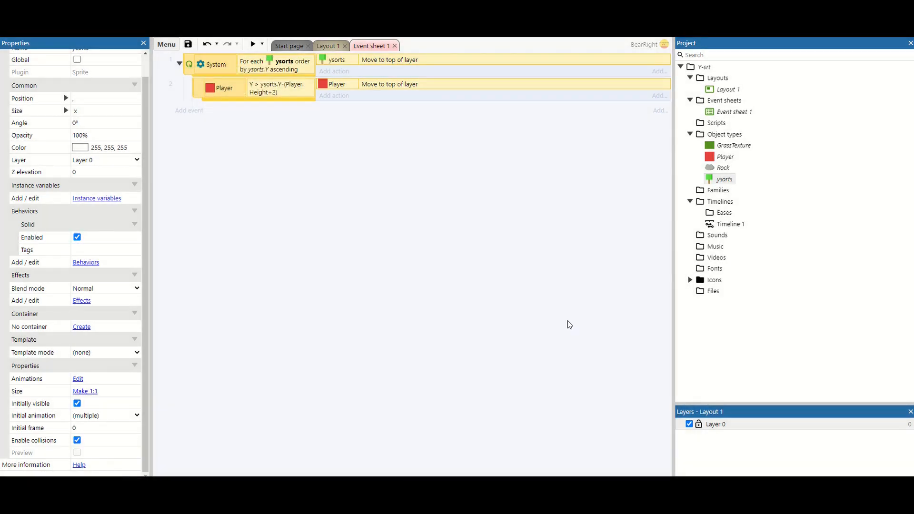
click(326, 45)
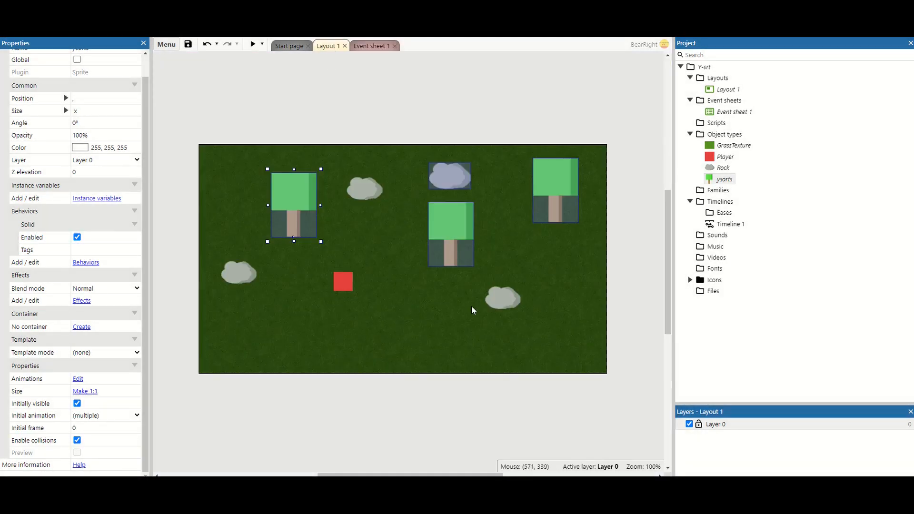
click(370, 199)
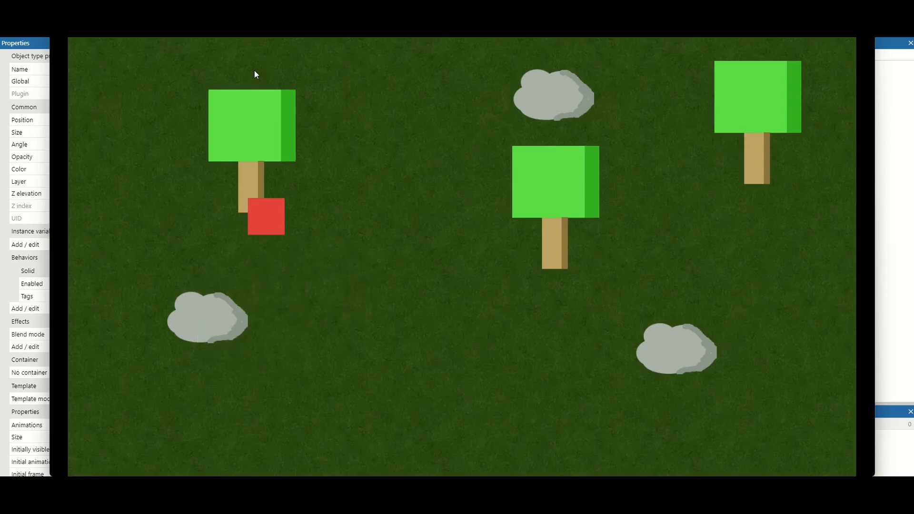
drag(266, 216, 293, 177)
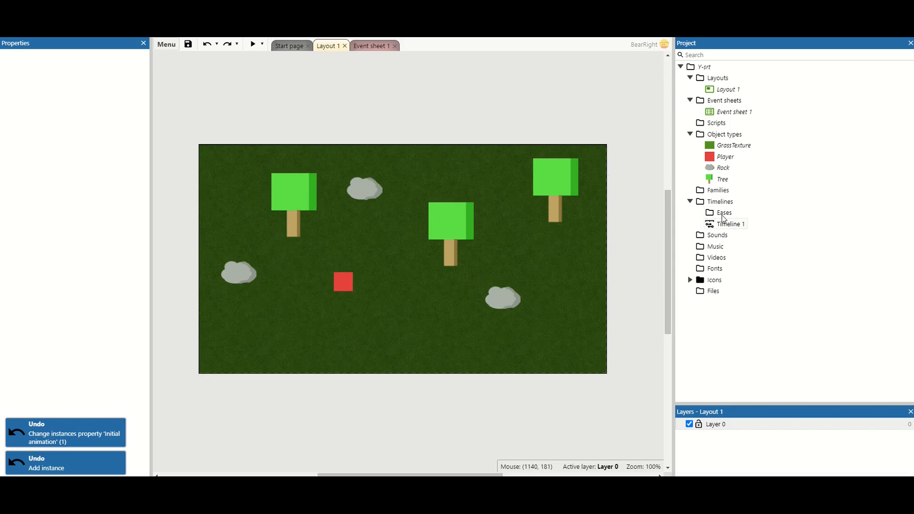
Create a new family containing the Rock and Tree objects
right_click(720, 190)
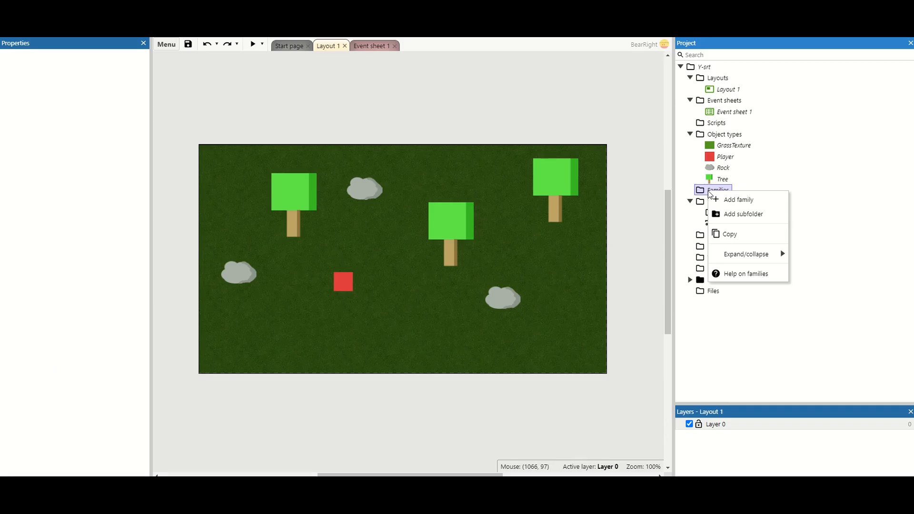
click(737, 199)
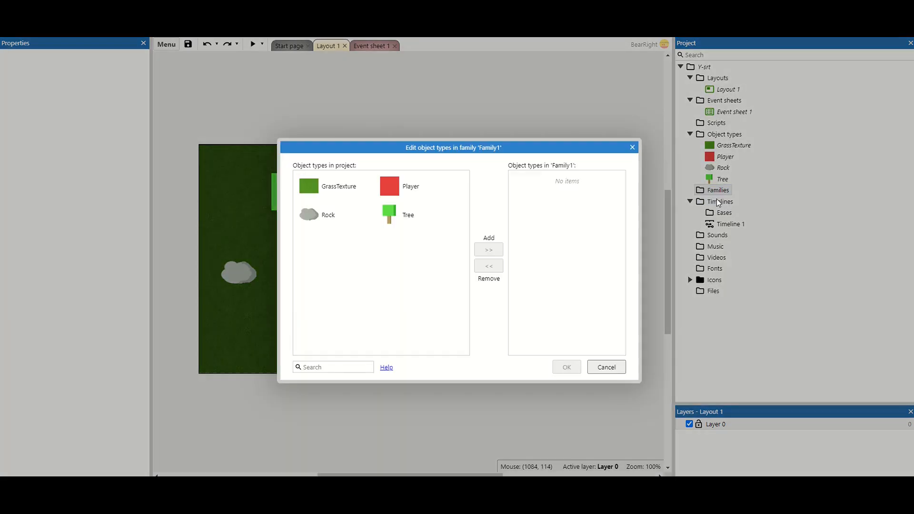
click(408, 214)
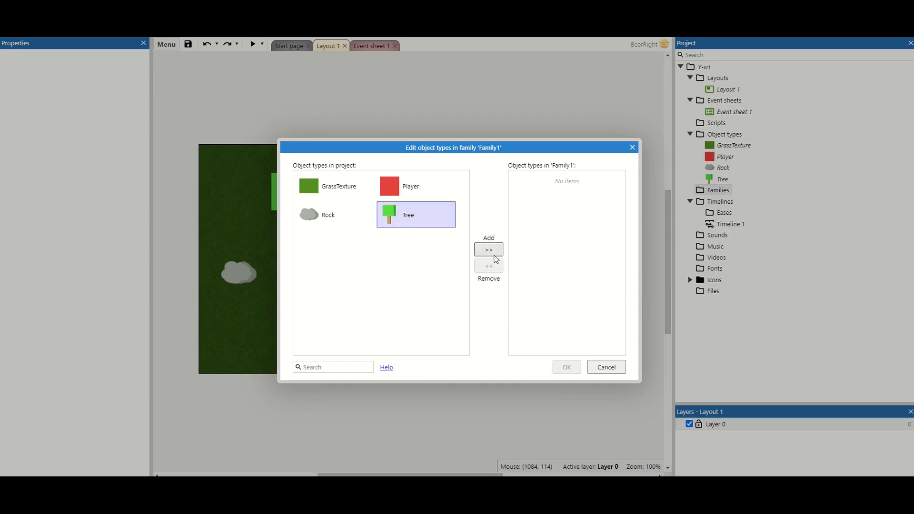
click(488, 250)
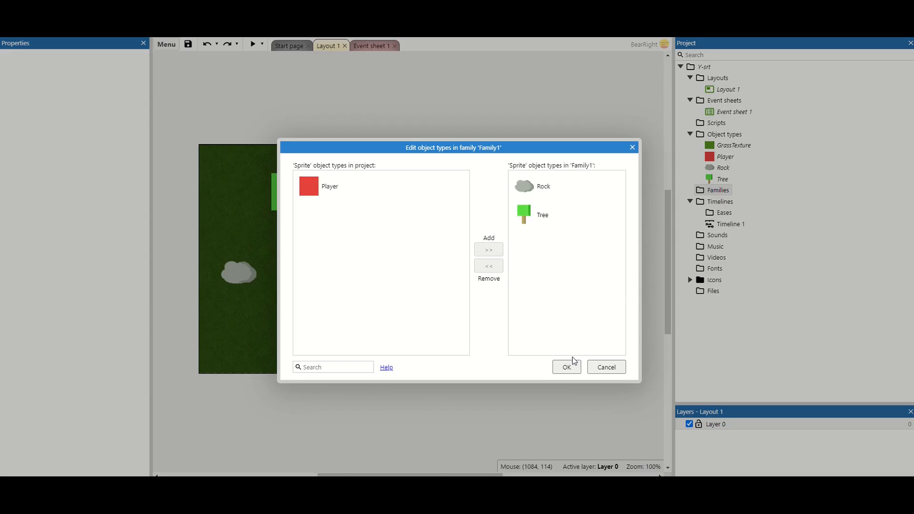
click(564, 366)
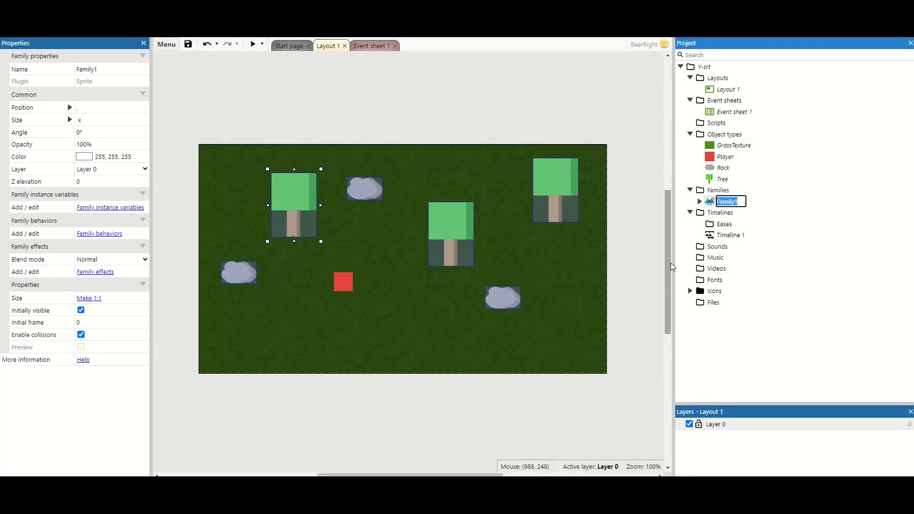
Name the family 'ysort' and move to Event sheet 1
text(ysort)
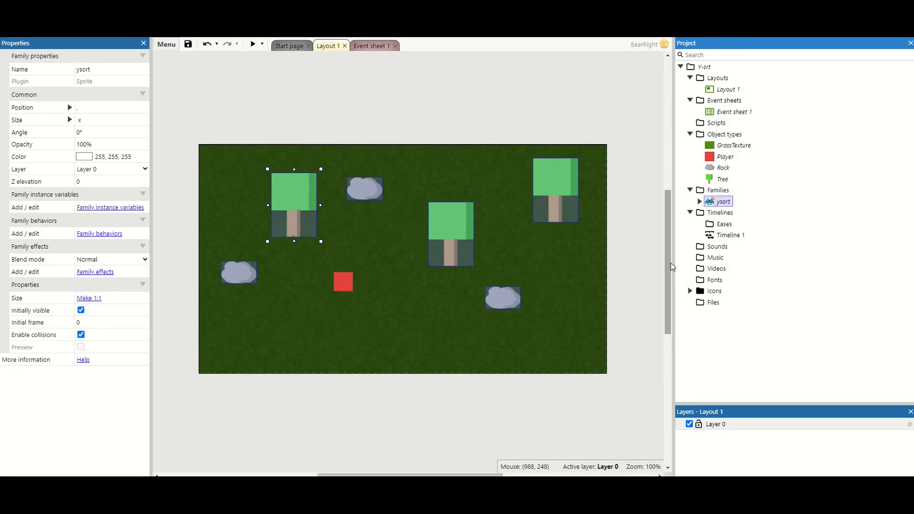
click(370, 46)
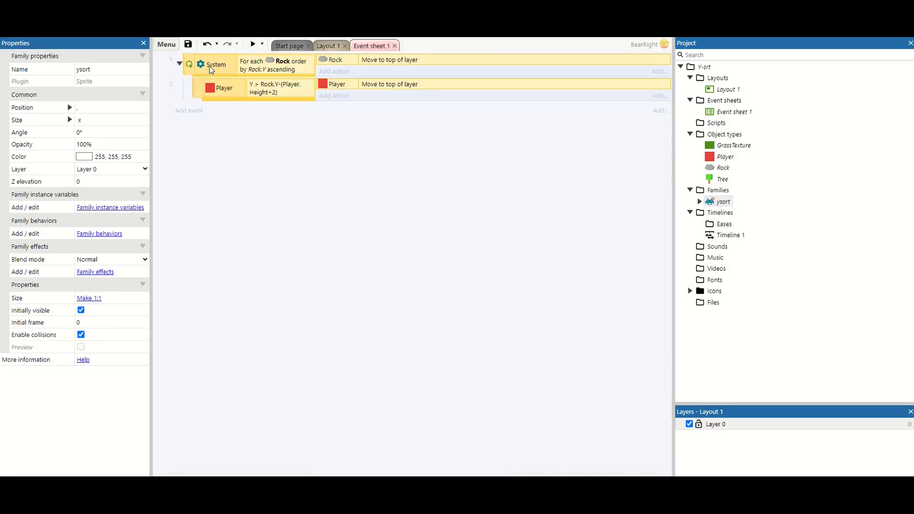
Replace Rock with the ysort family in the sorting events and launch the game preview
right_click(216, 64)
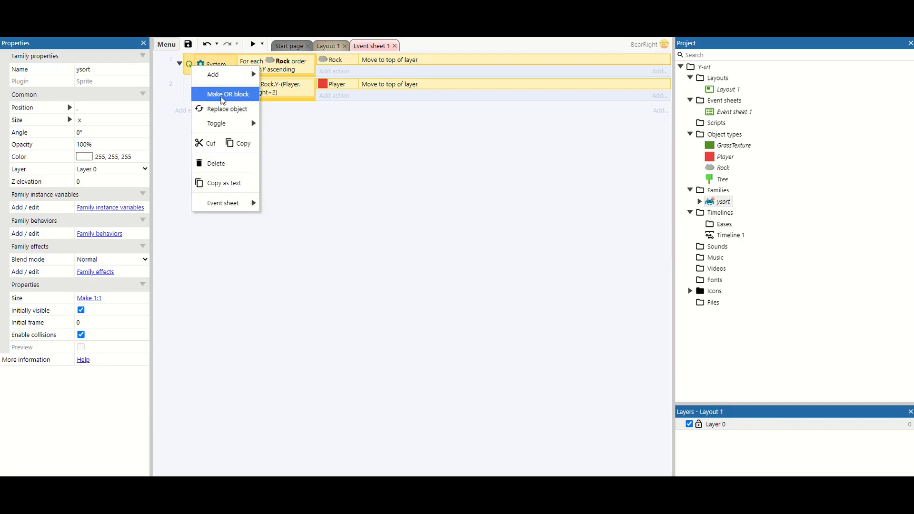
click(226, 108)
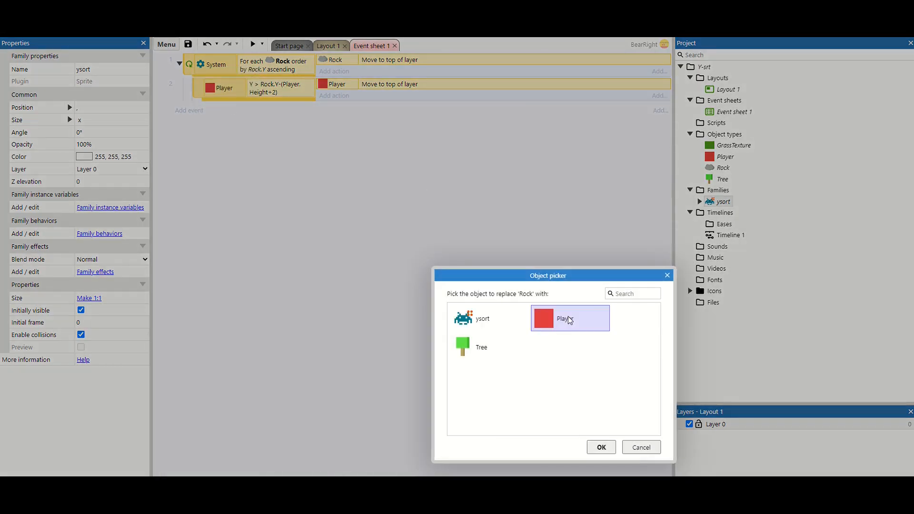
click(601, 447)
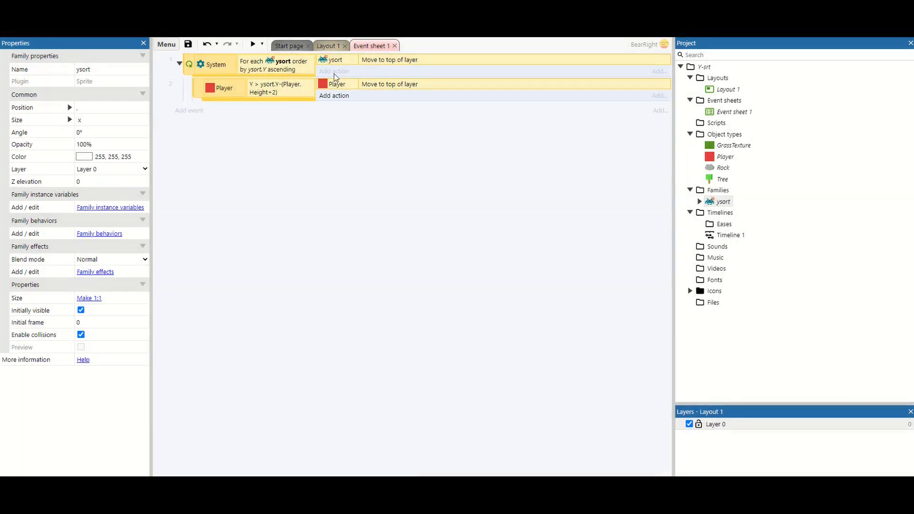
click(328, 45)
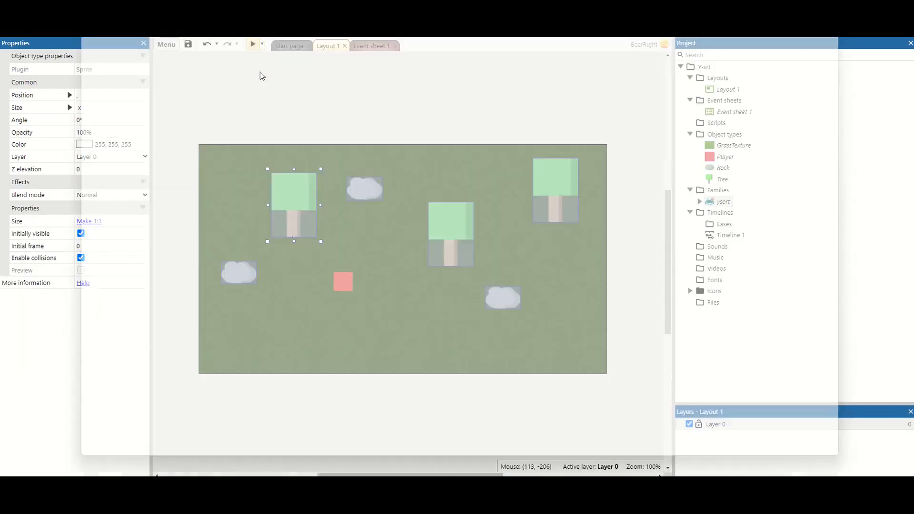
click(251, 45)
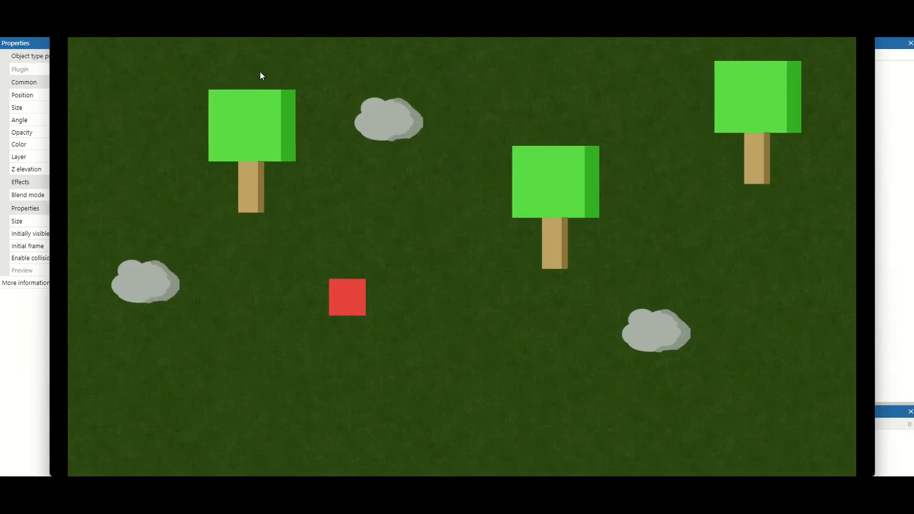